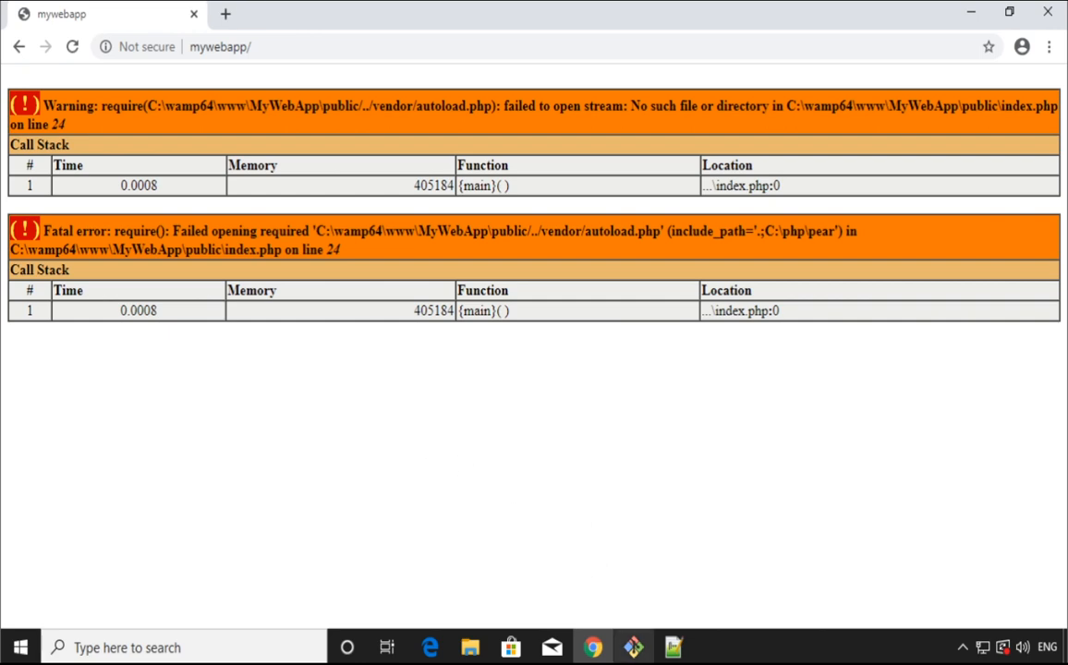
Step: Run composer install in MyWebApp; it fails because packages need a newer PHP than 5.6.40
{"action": "type", "text": "co"}
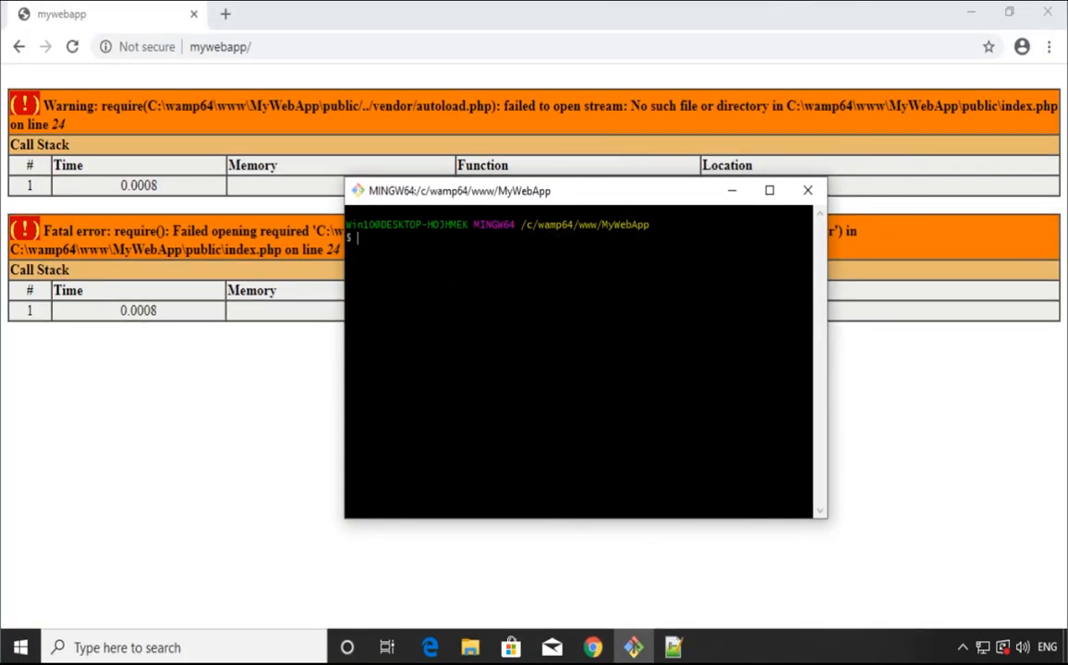
{"action": "type", "text": "co"}
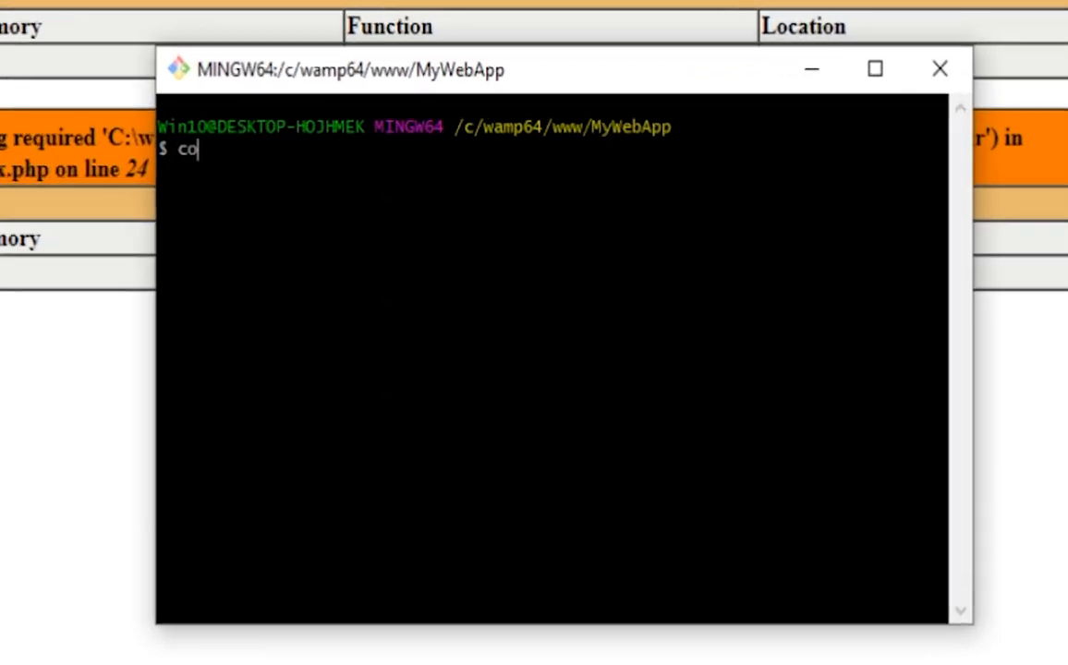
{"action": "type", "text": "mposer insta"}
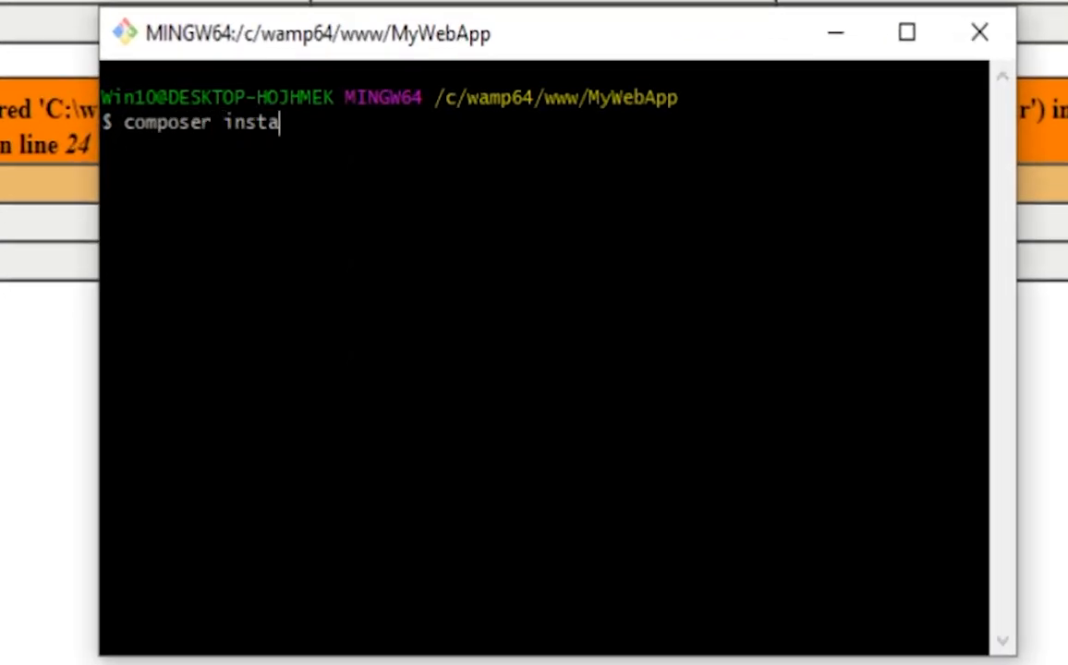
{"action": "type", "text": "ll"}
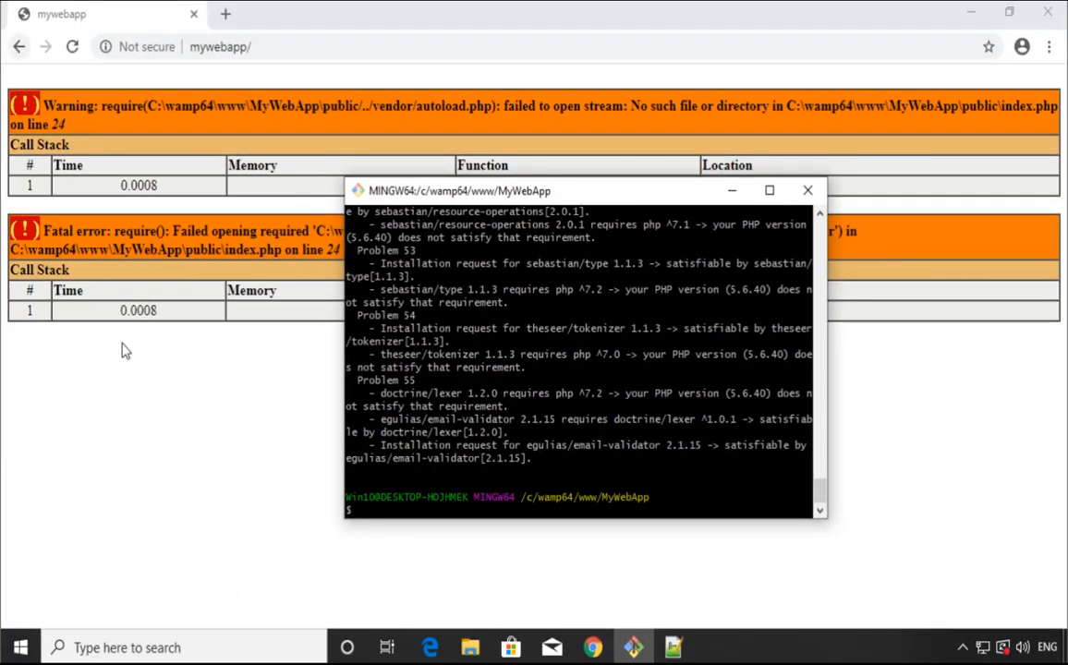
Step: Run composer update after clearing the terminal, then reload mywebapp, which still lacks vendor/autoload.php
{"action": "left_click", "coordinate": [70, 46]}
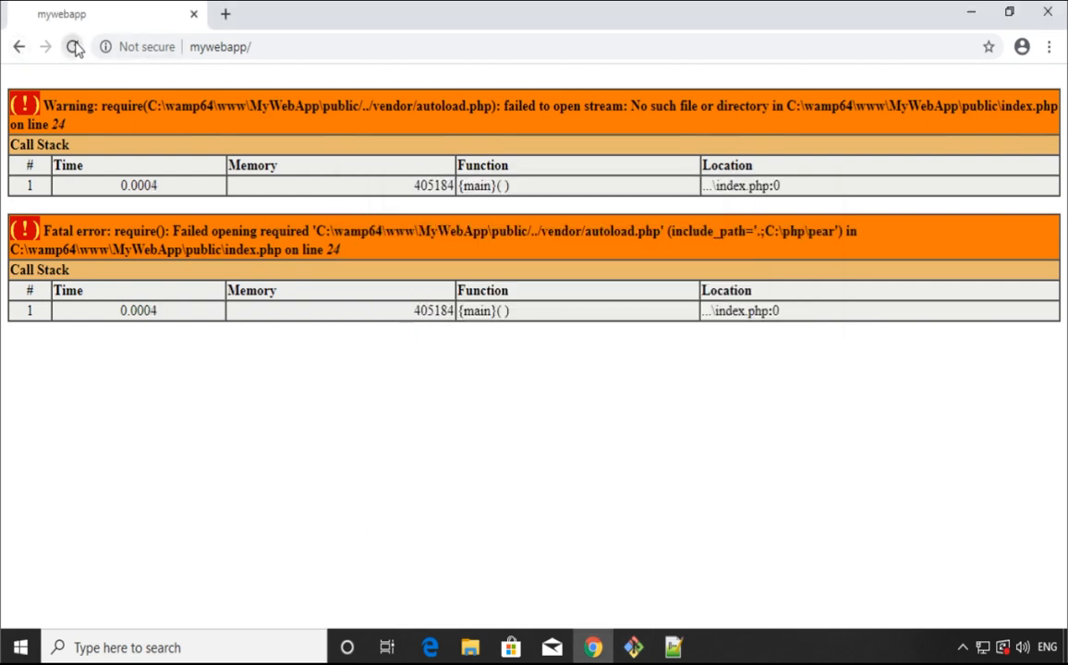
{"action": "left_click", "coordinate": [70, 48]}
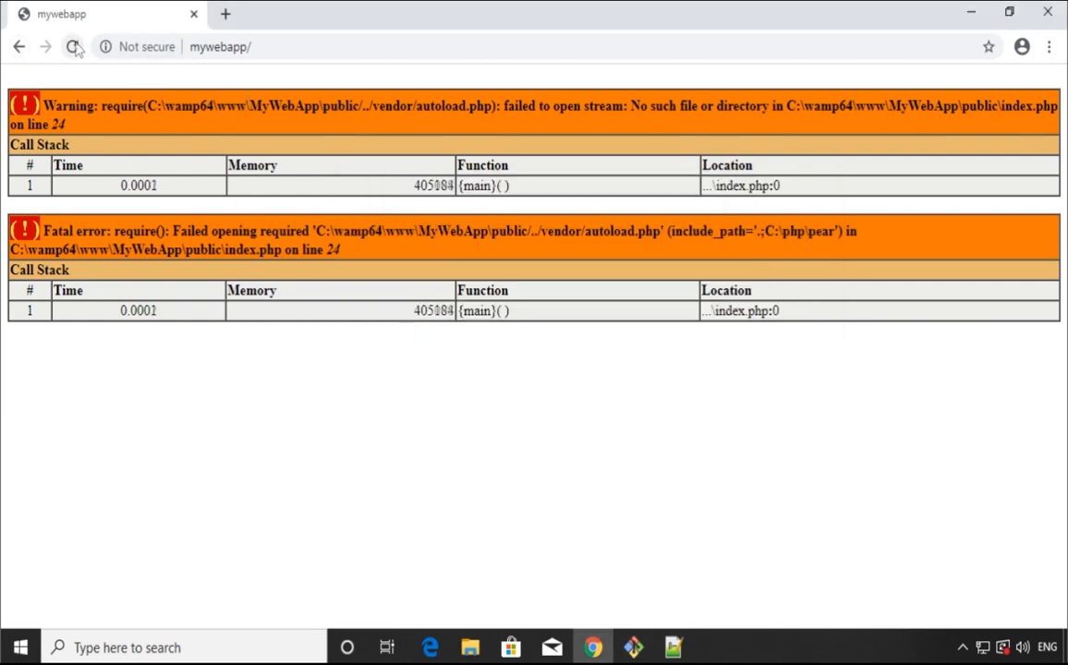
{"action": "left_click", "coordinate": [70, 48]}
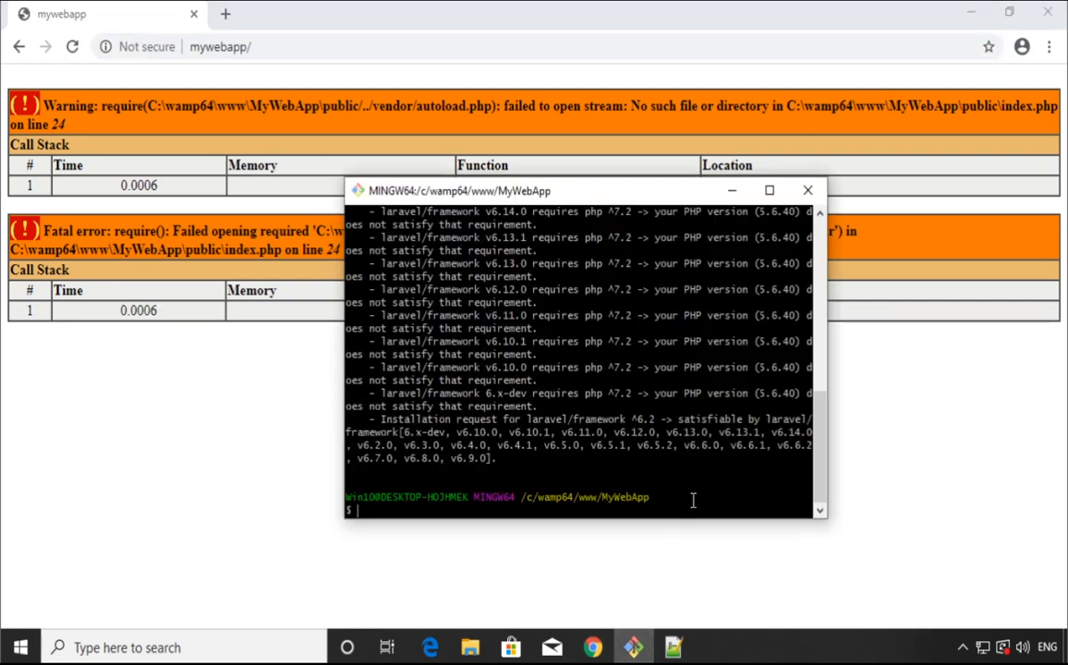
{"action": "type", "text": "clear"}
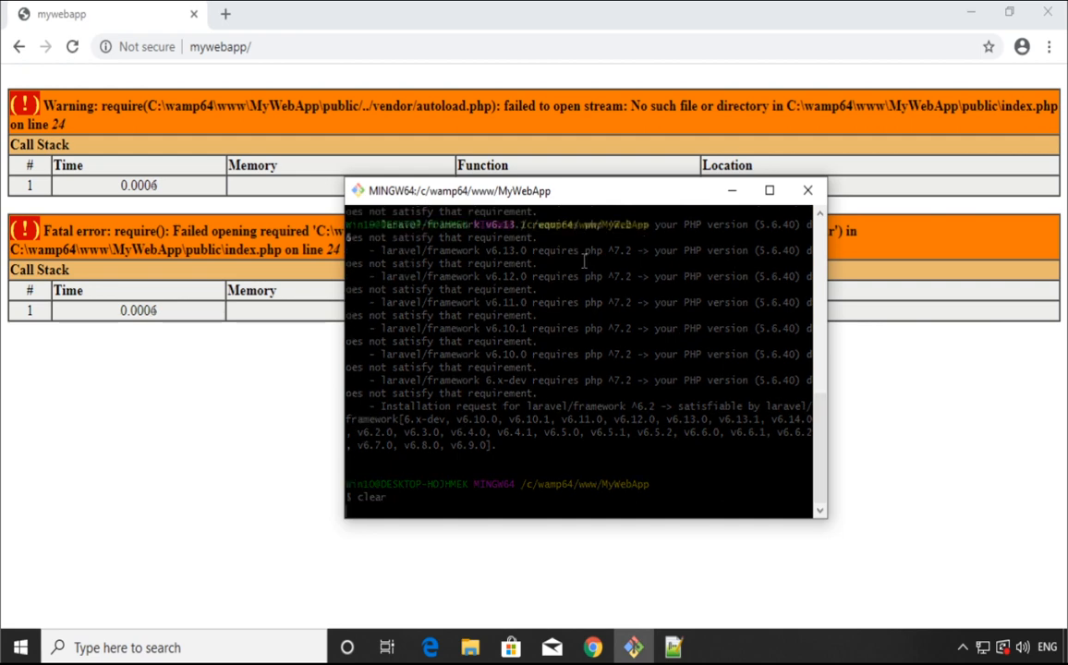
{"action": "type", "text": "composer"}
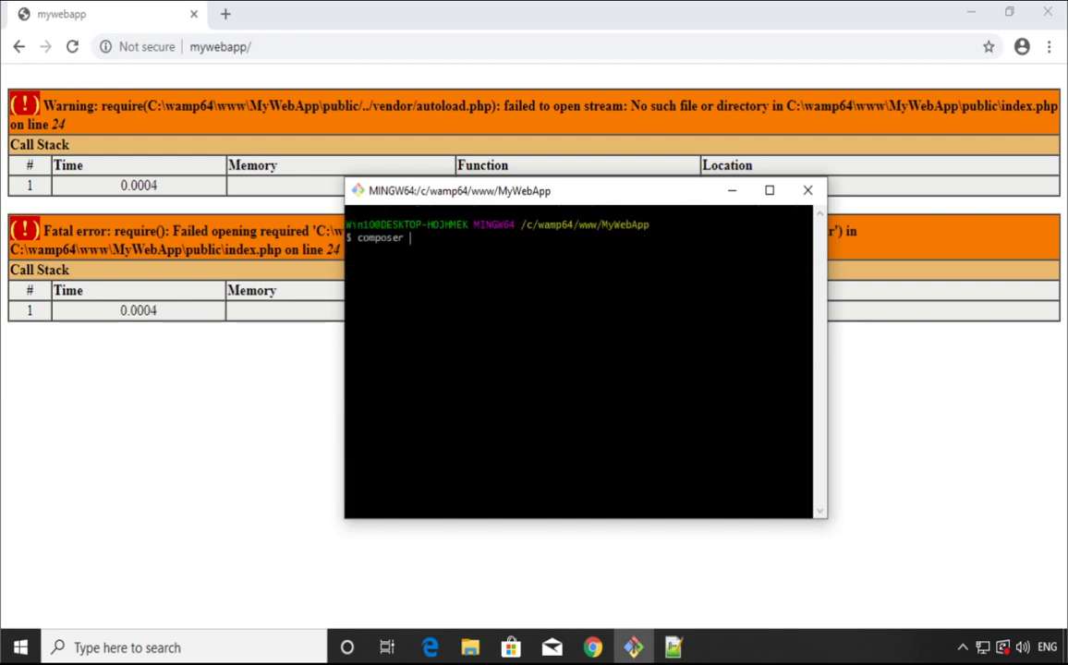
{"action": "type", "text": "update"}
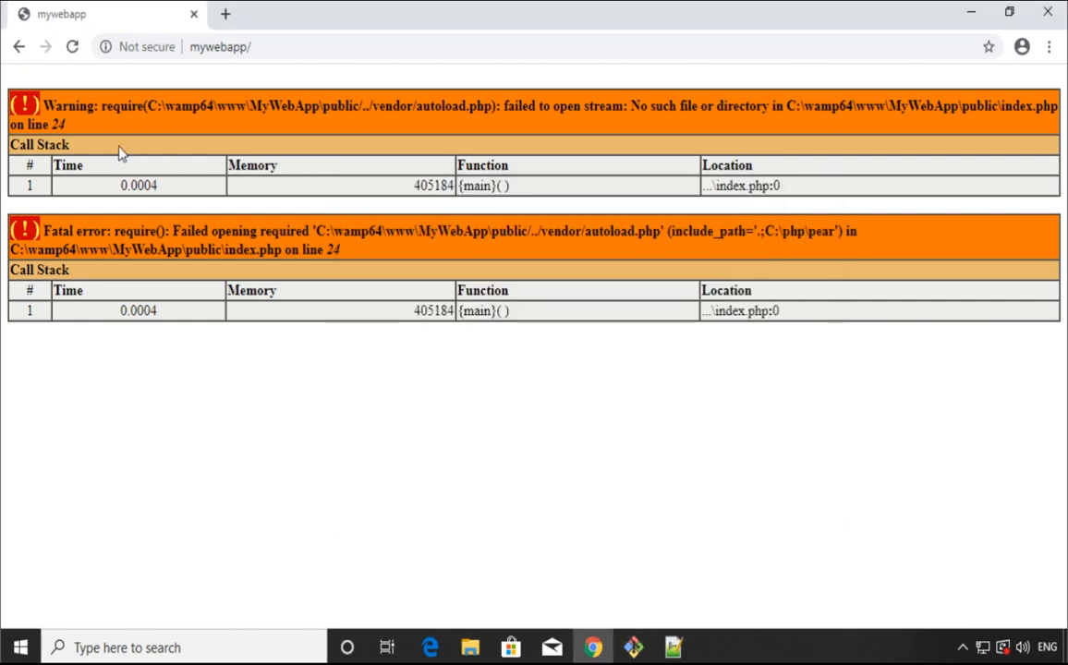
{"action": "left_click", "coordinate": [73, 48]}
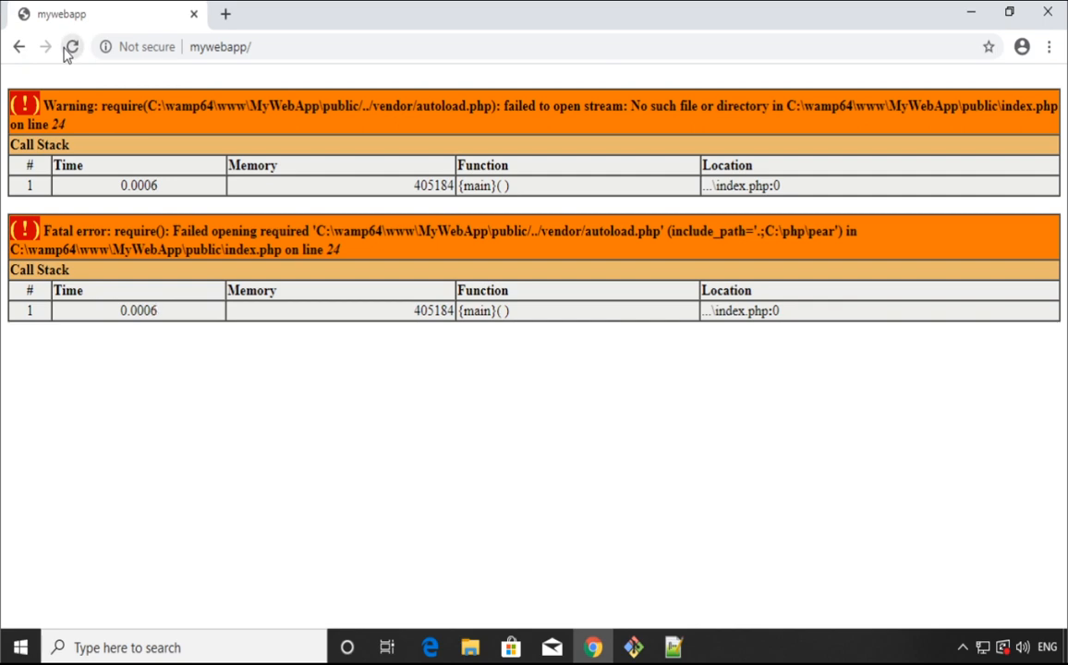
{"action": "left_click", "coordinate": [77, 48]}
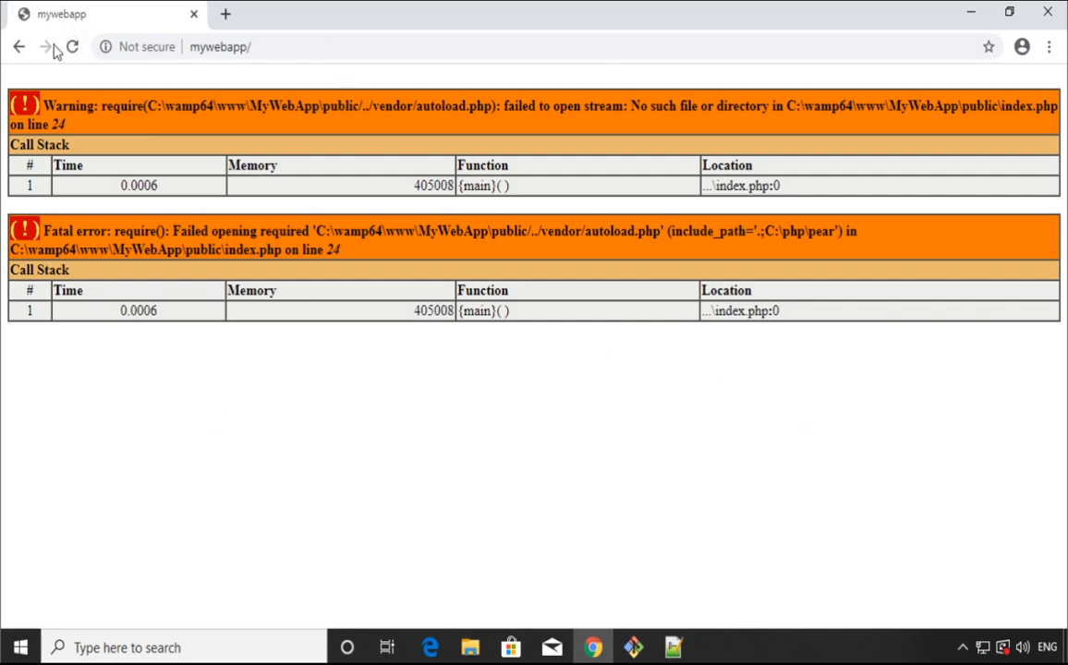
Step: Browse into the wamp64 www folder holding MyWebApp in File Explorer
{"action": "left_click", "coordinate": [78, 48]}
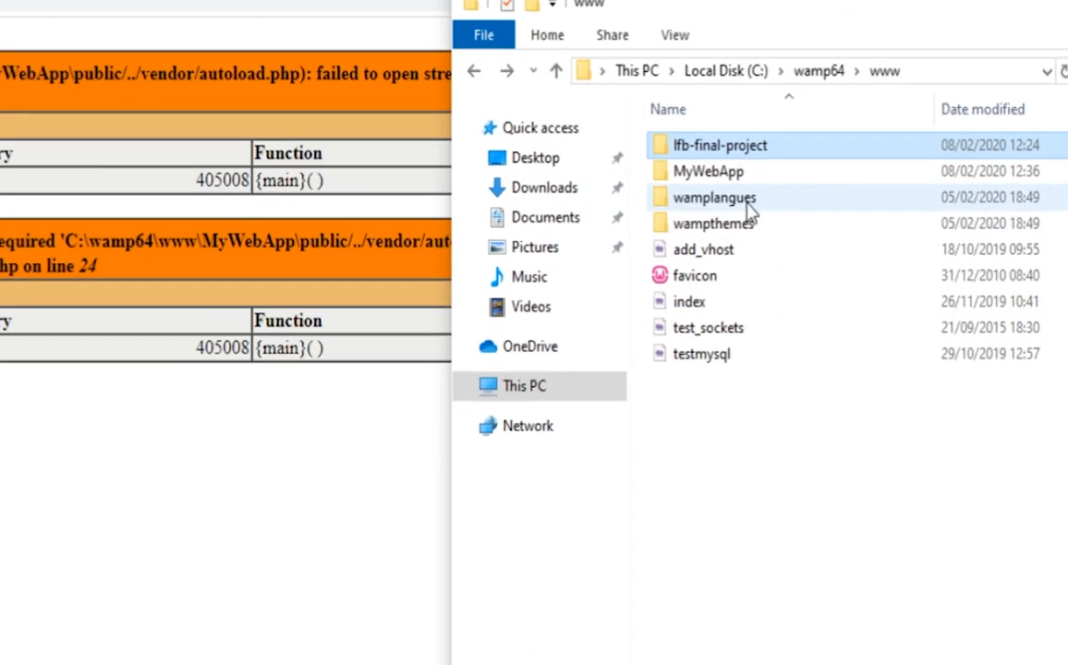
{"action": "double_click", "coordinate": [711, 170]}
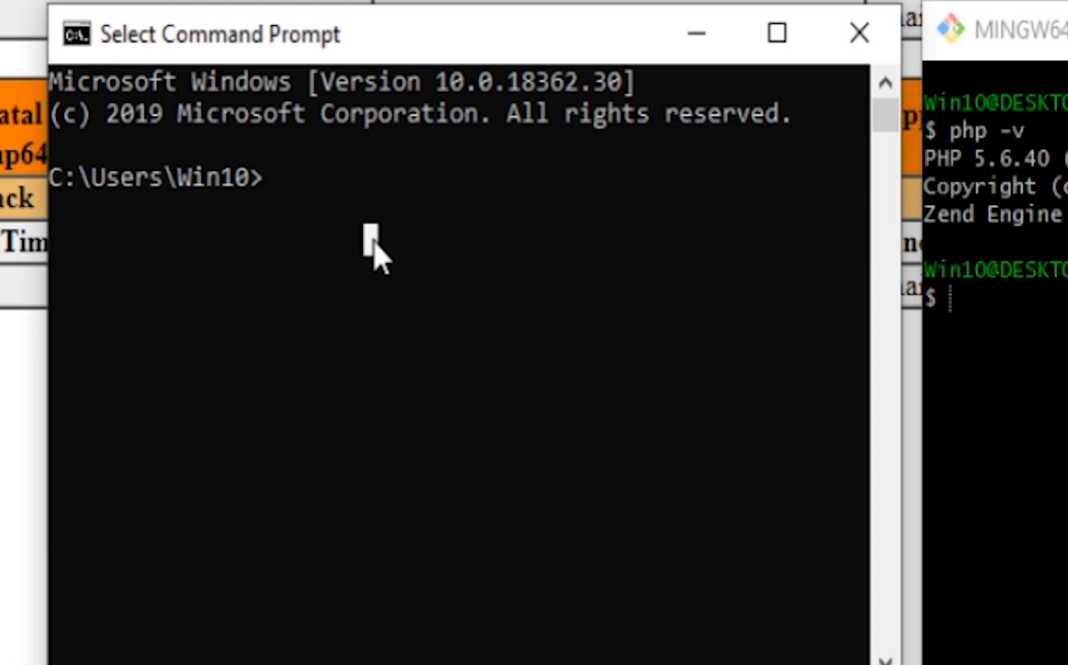
Step: Check the active PHP version with php -v, which reports 5.6.40
{"action": "type", "text": "php -v"}
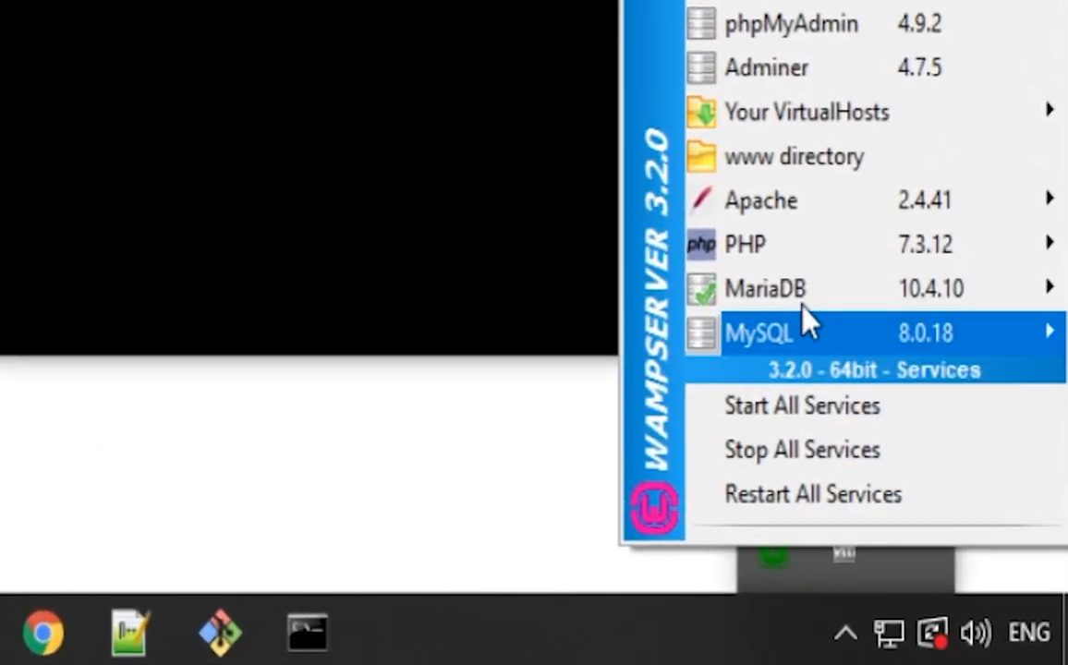
{"action": "mouse_move", "coordinate": [828, 262]}
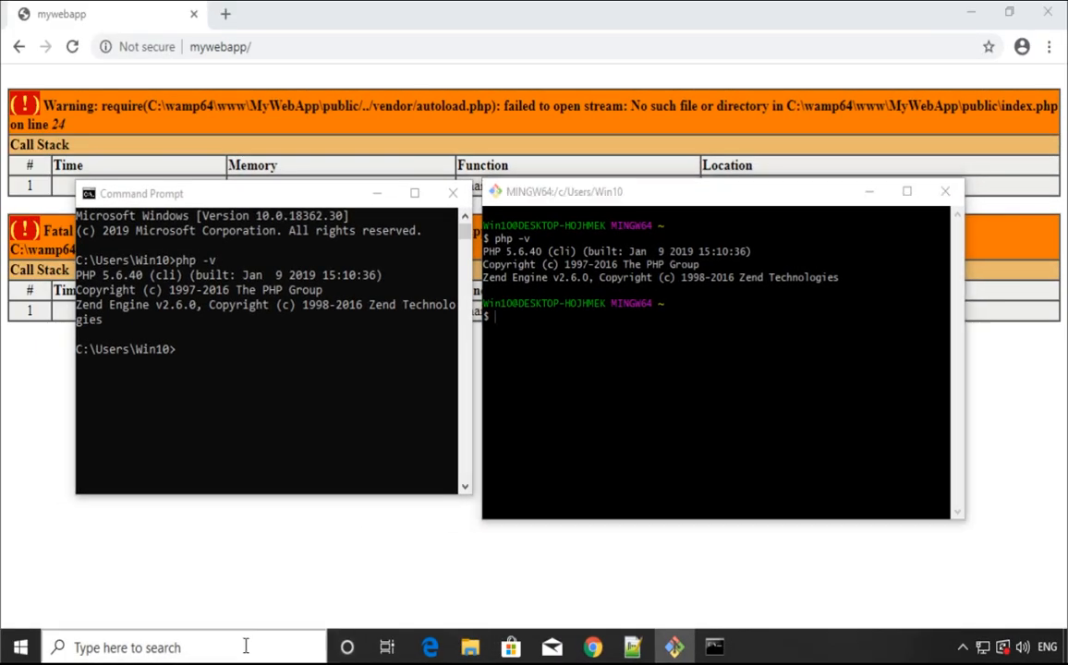
Step: Find the environment variable settings via Windows search and reach the Environment Variables editor
{"action": "left_click", "coordinate": [138, 648]}
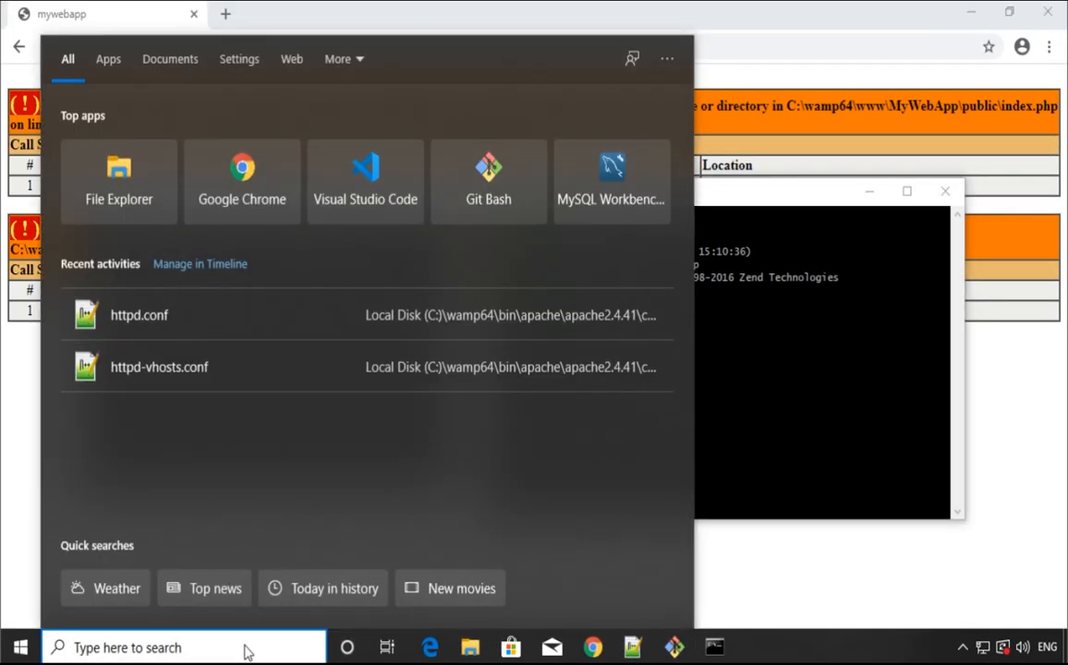
{"action": "type", "text": "en"}
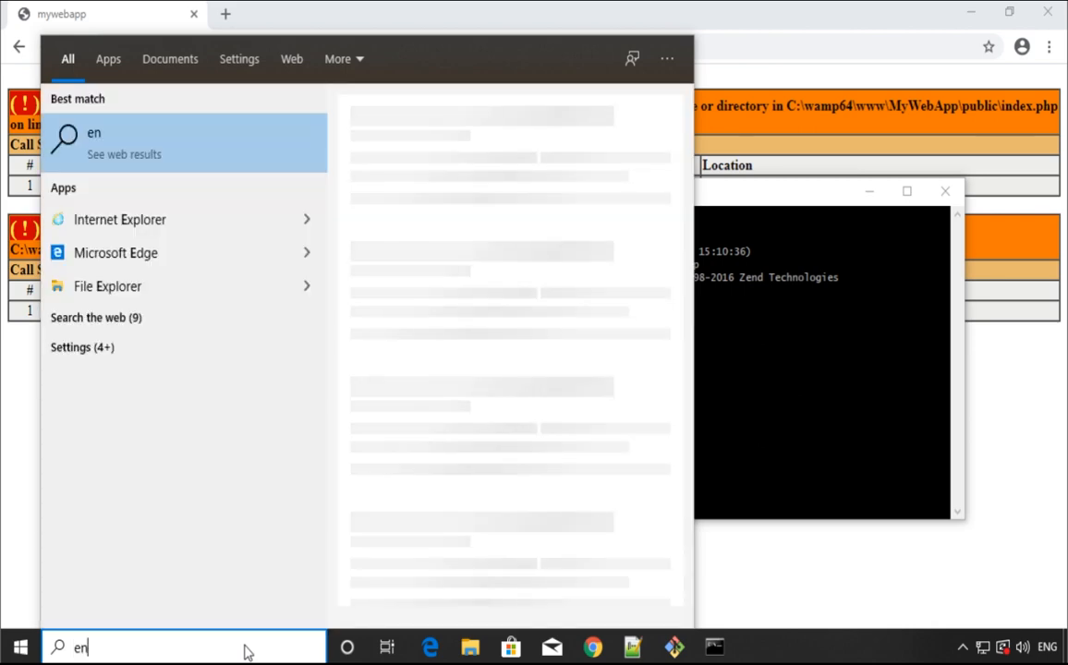
{"action": "type", "text": "vio"}
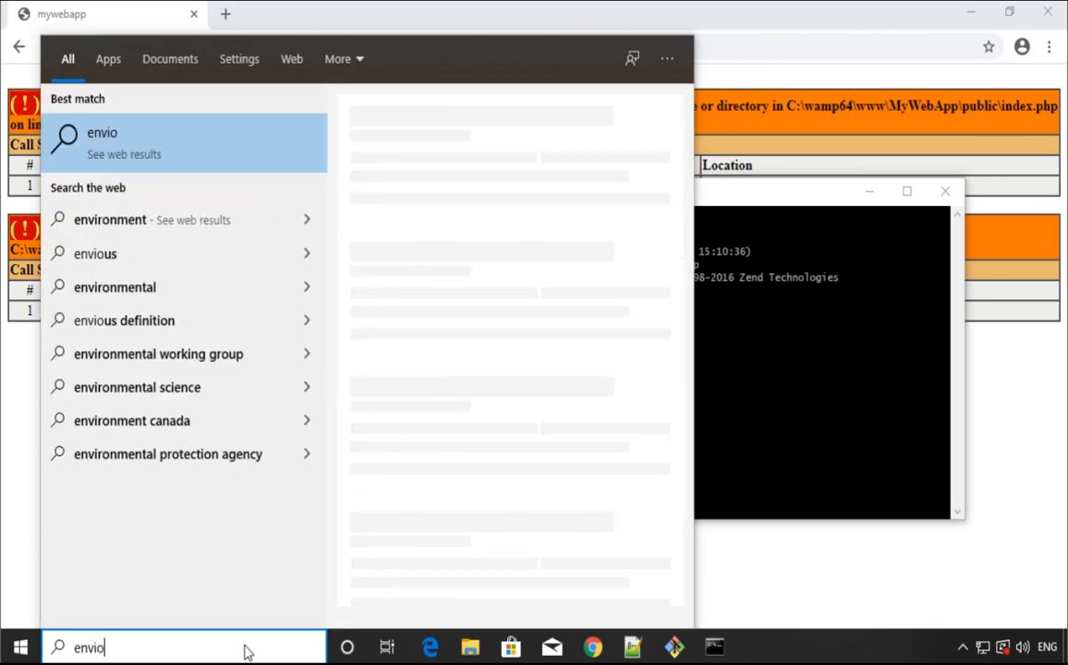
{"action": "key", "text": "BackSpace"}
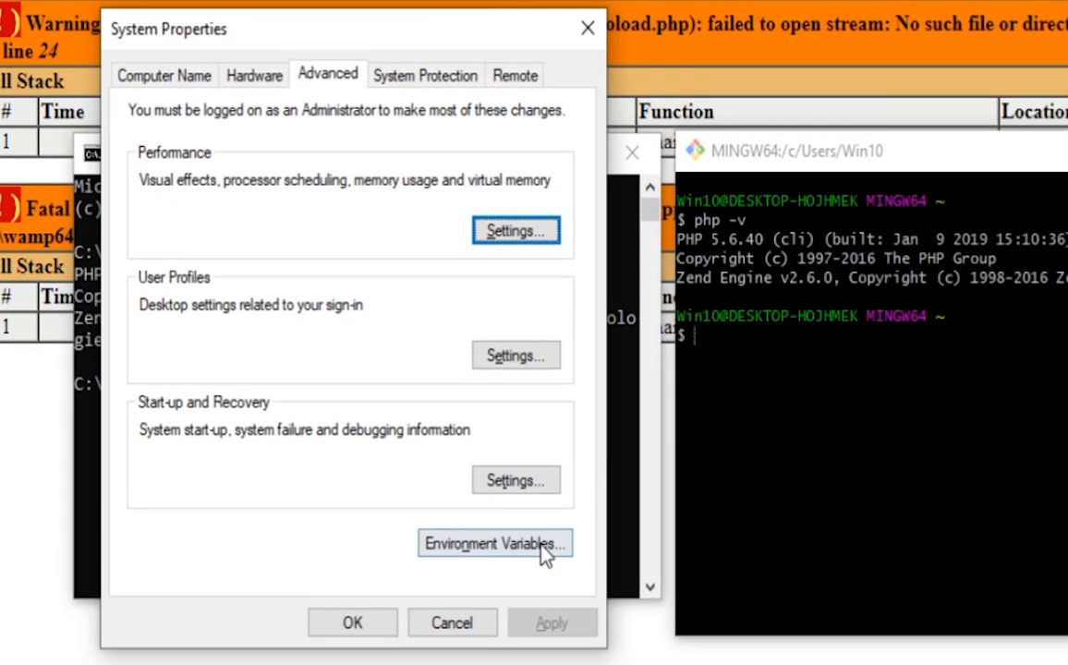
{"action": "left_click", "coordinate": [495, 543]}
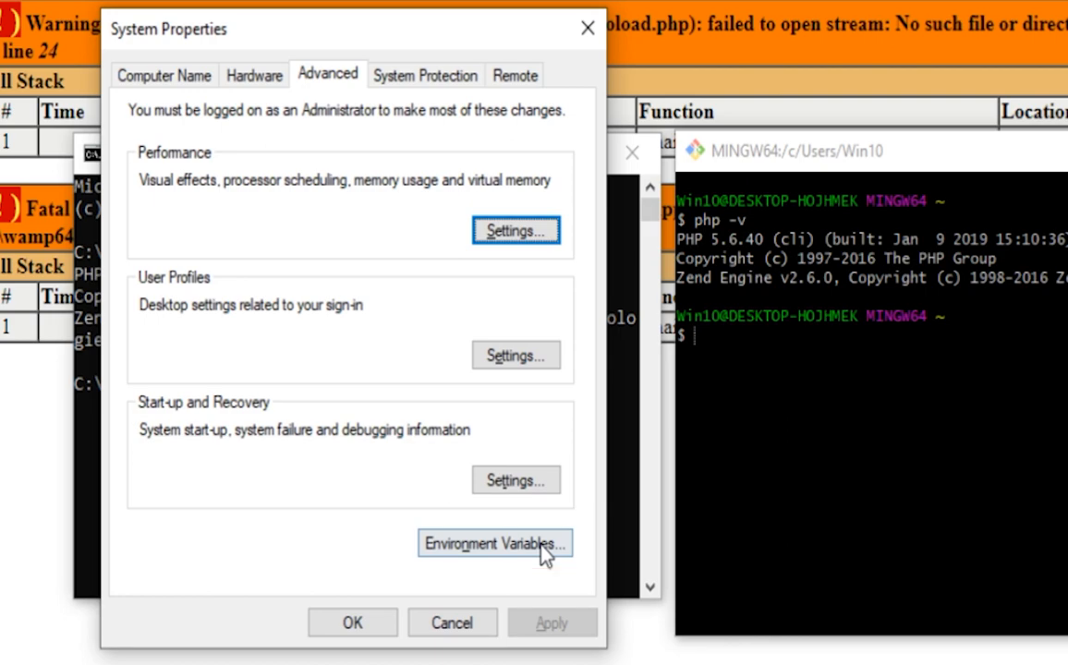
{"action": "left_click", "coordinate": [497, 543]}
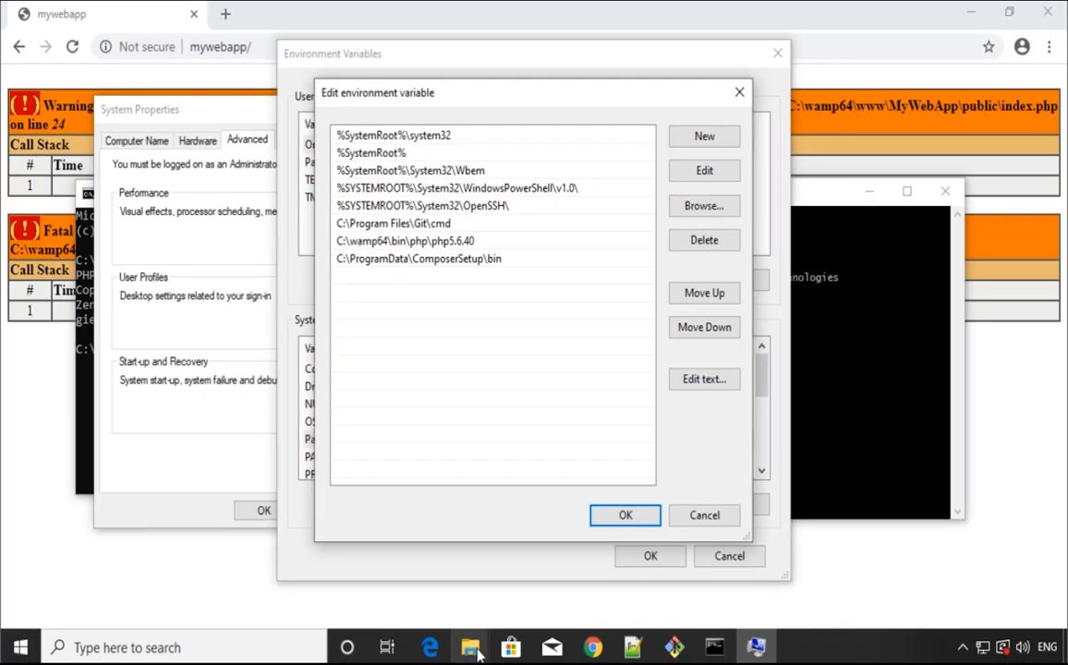
Step: Leave the Path entries as they are and bring up the open File Explorer windows
{"action": "left_click", "coordinate": [429, 240]}
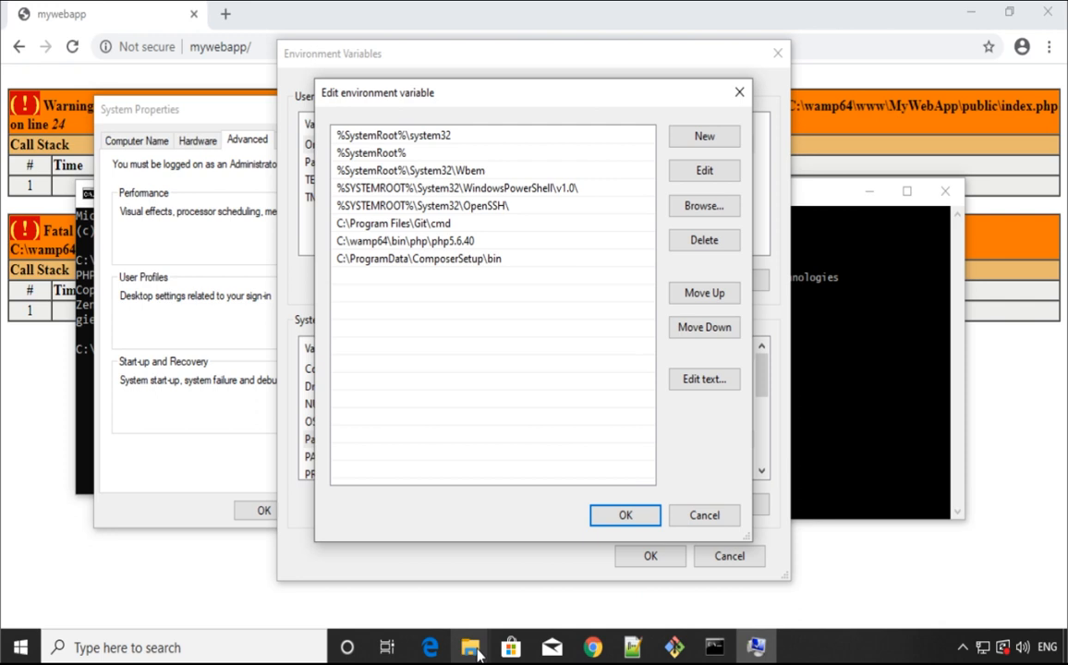
{"action": "left_click", "coordinate": [465, 646]}
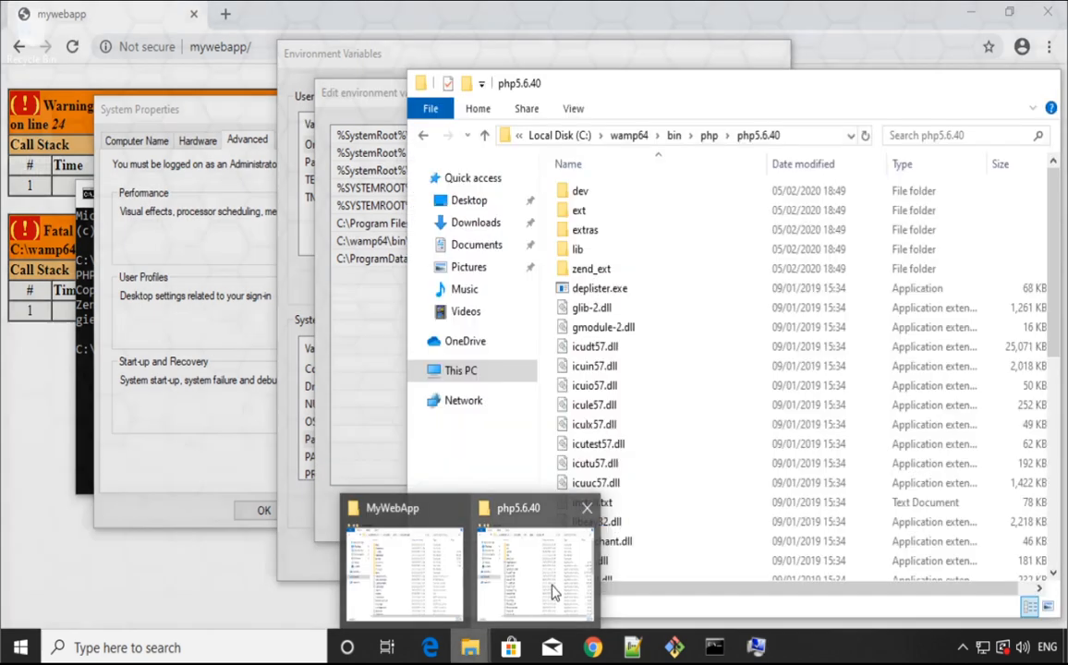
Step: Navigate from the php5.6.40 folder up to C:\wamp64\bin\php and into php7.3.12
{"action": "left_click", "coordinate": [536, 572]}
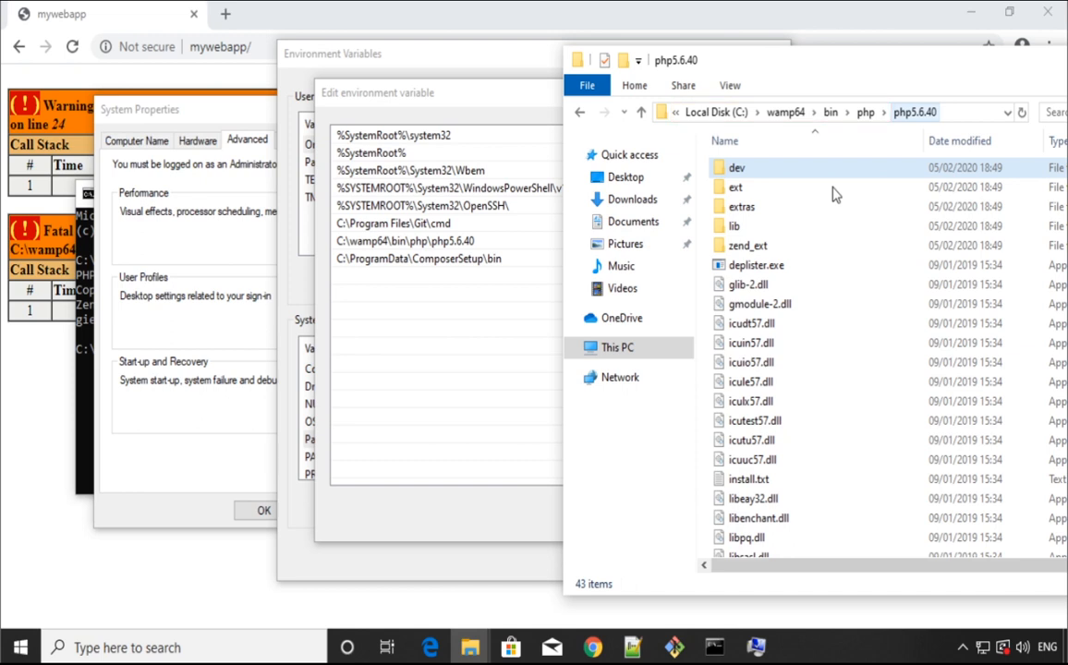
{"action": "left_click", "coordinate": [866, 113]}
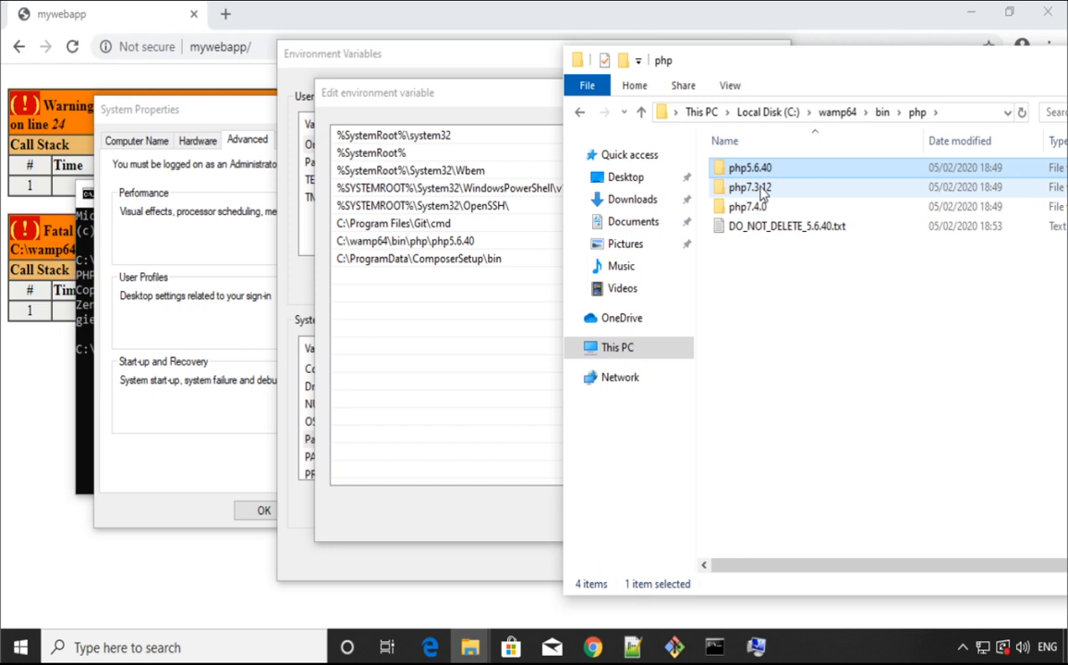
{"action": "double_click", "coordinate": [751, 186]}
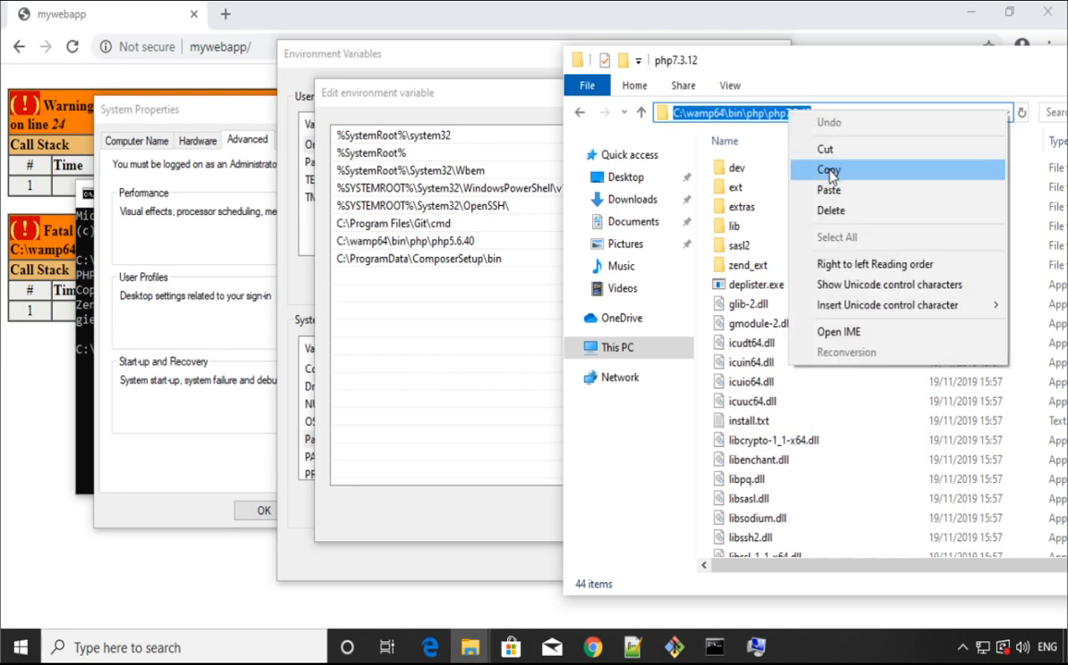
Step: Replace the php5.6.40 Path entry with C:\wamp64\bin\php\php7.3.12 and save the environment variables
{"action": "left_click", "coordinate": [828, 170]}
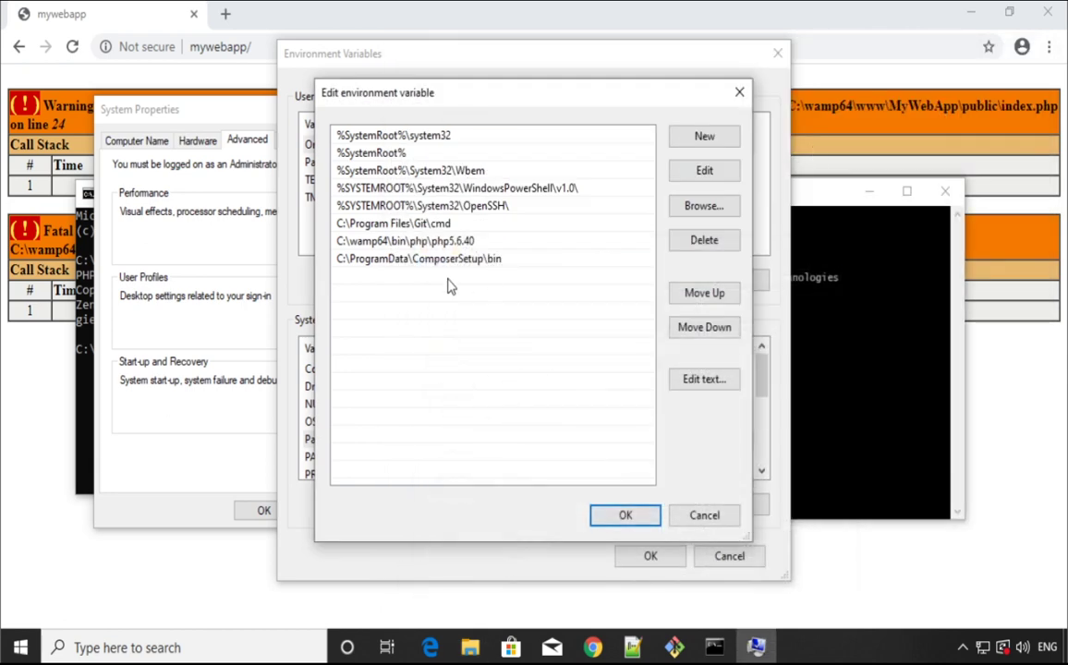
{"action": "mouse_move", "coordinate": [434, 260]}
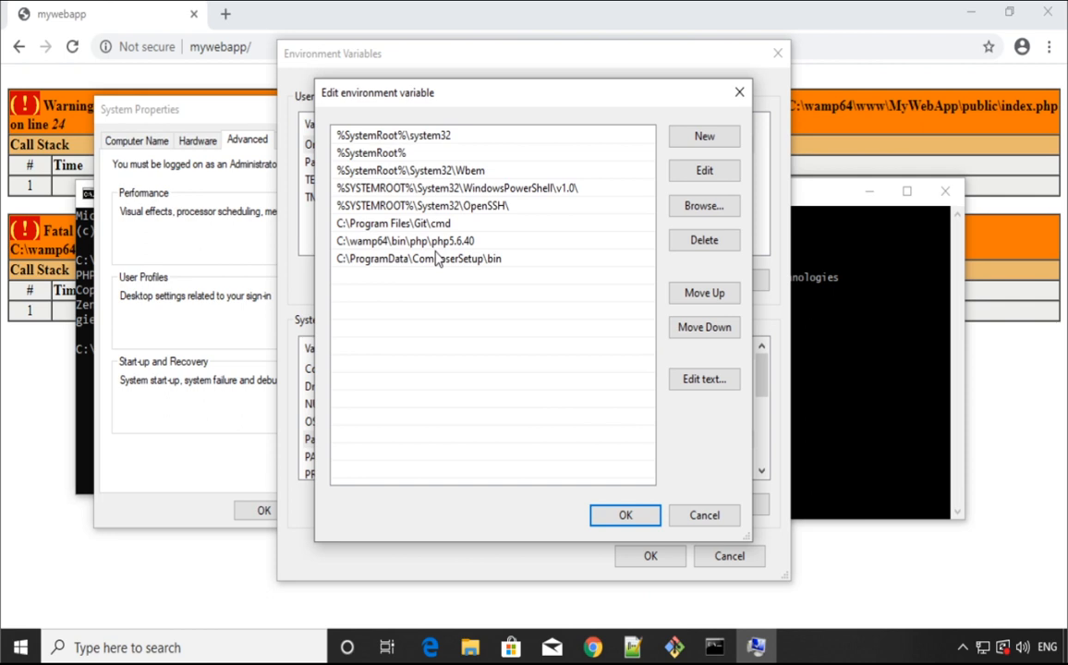
{"action": "double_click", "coordinate": [402, 240]}
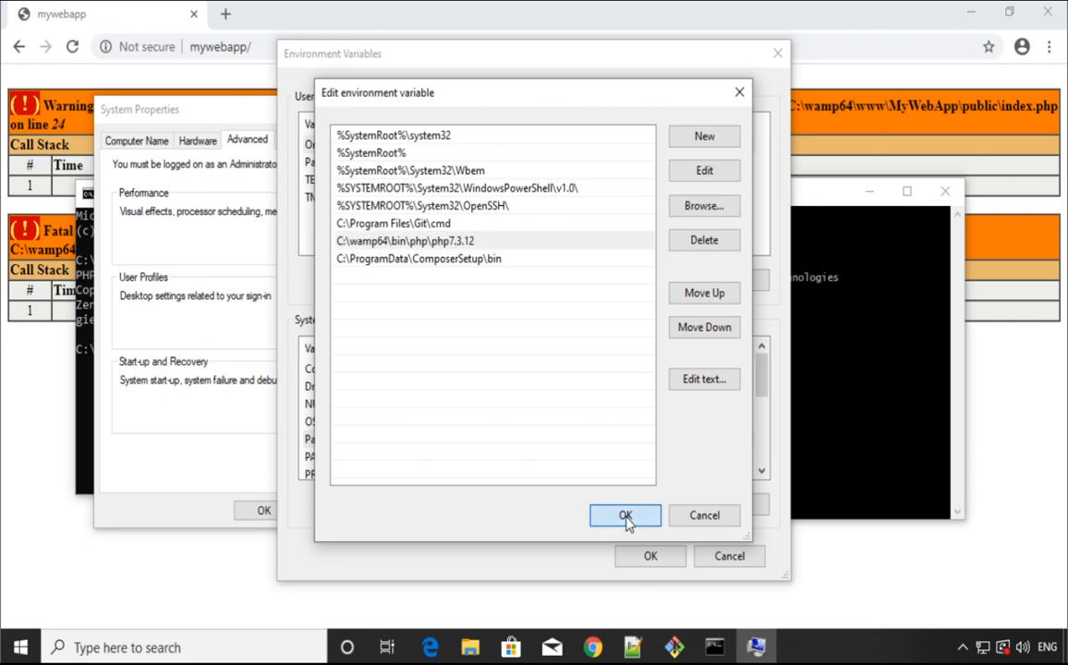
{"action": "left_click", "coordinate": [625, 515]}
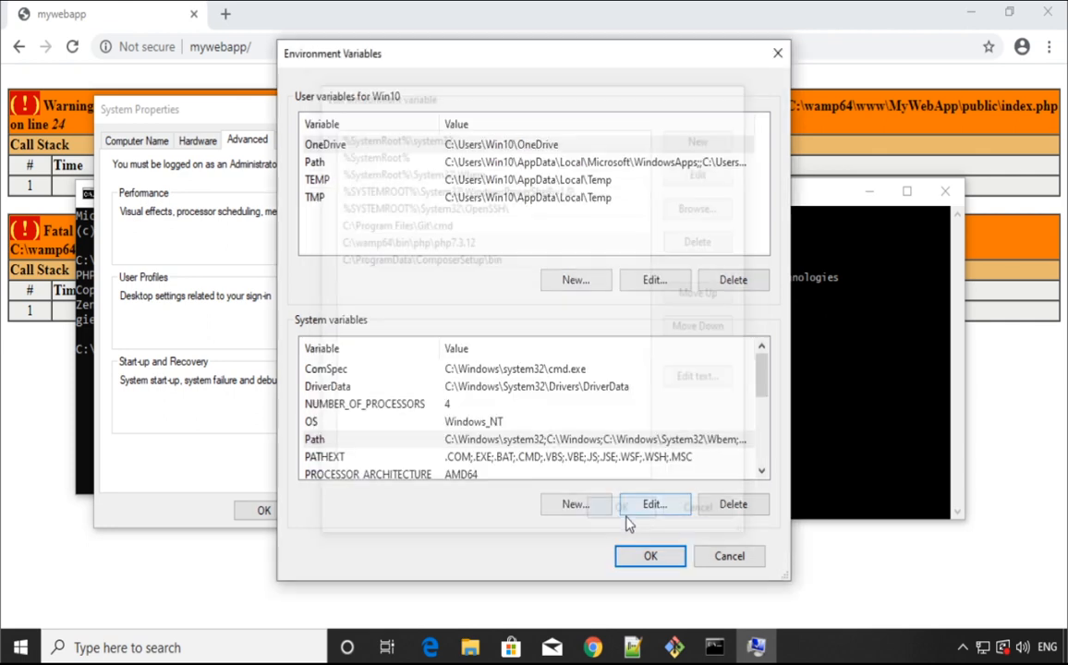
{"action": "left_click", "coordinate": [650, 556]}
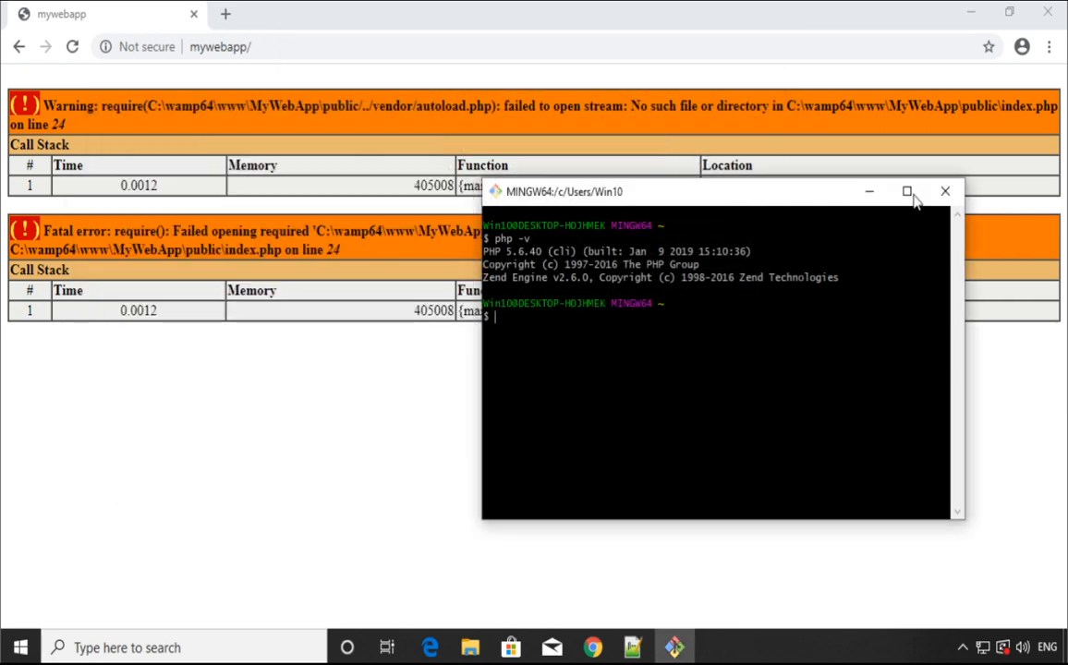
{"action": "left_click", "coordinate": [148, 647]}
{"action": "type", "text": "php"}
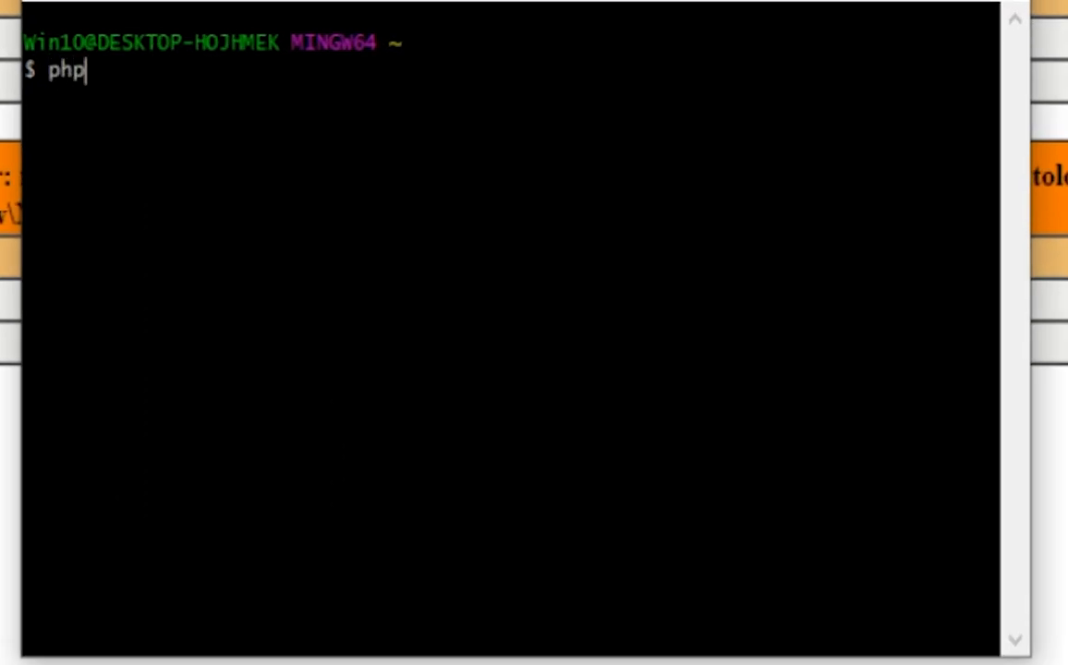
Step: Run php -v in a fresh Git Bash, now reporting PHP 7.3.12
{"action": "type", "text": "-"}
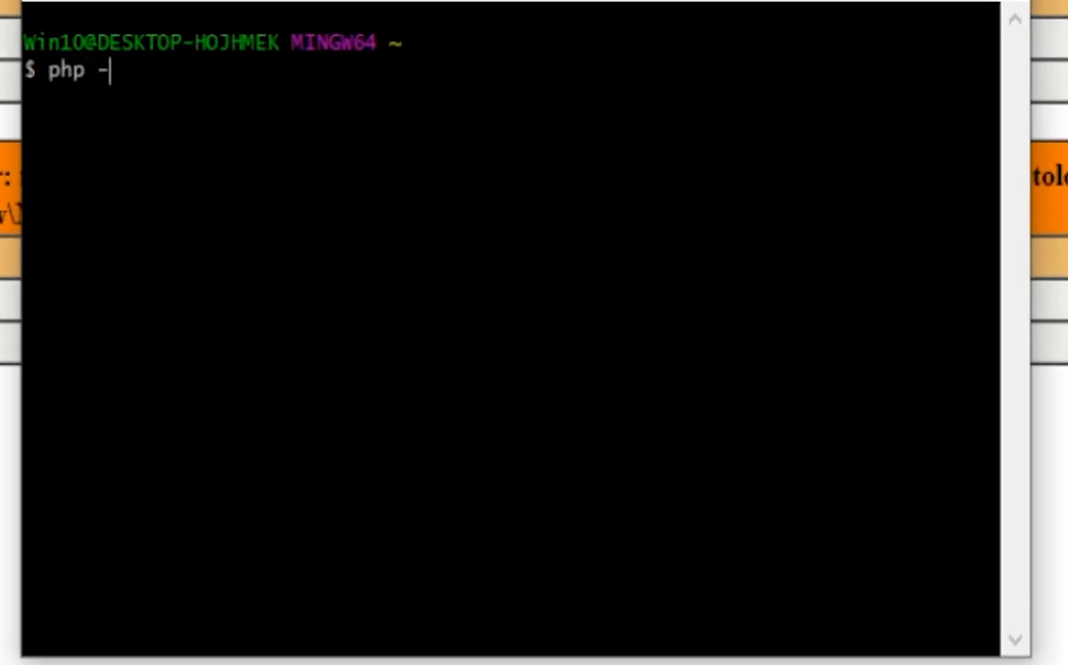
{"action": "type", "text": "v"}
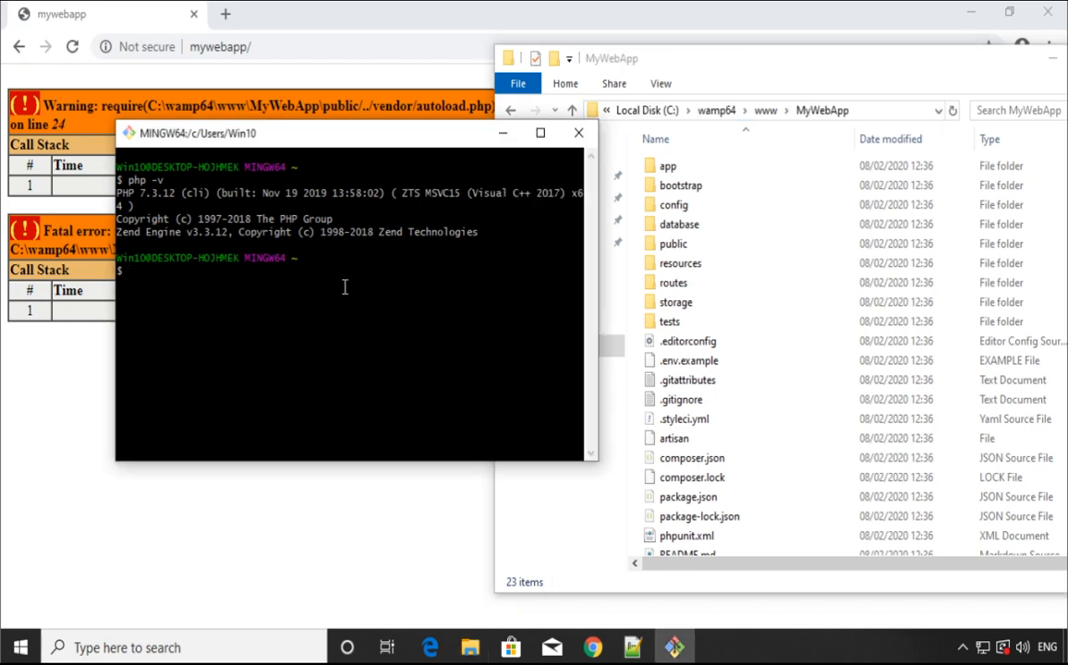
Step: Change into C:/wamp64/www/MyWebApp and run composer install, producing the vendor folder
{"action": "type", "text": "cd C:"}
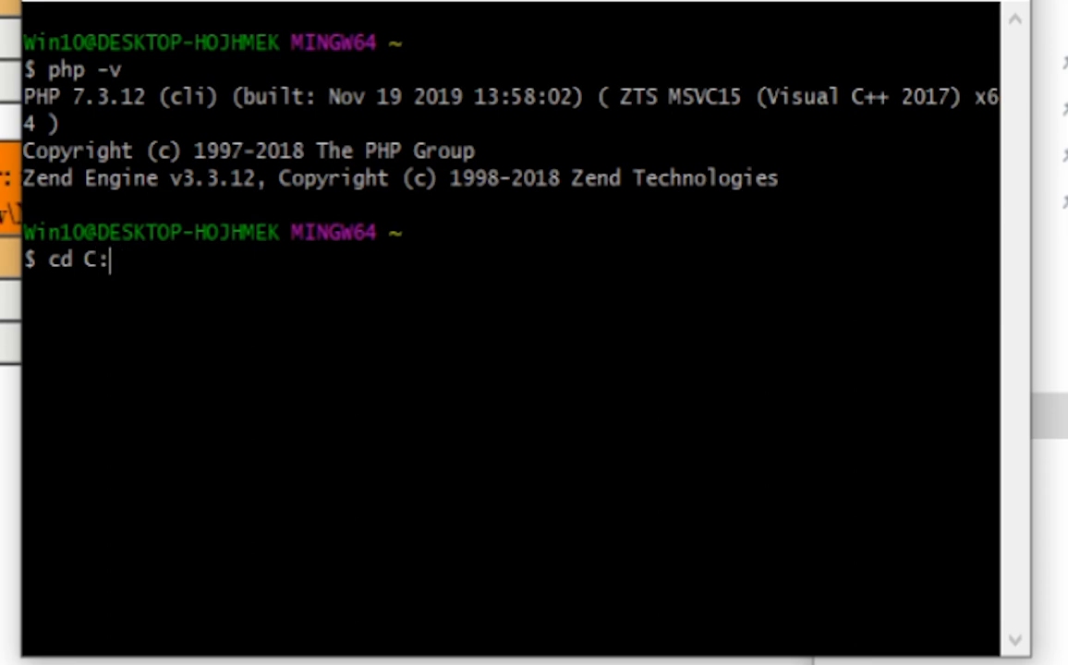
{"action": "key", "text": "Enter"}
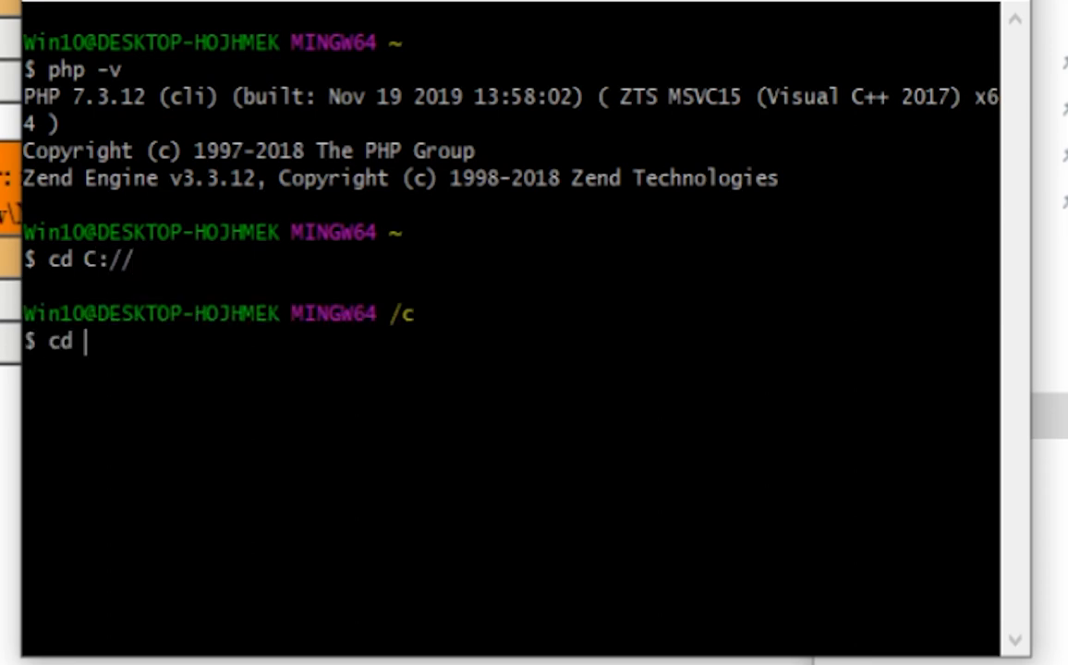
{"action": "type", "text": "wamp64/"}
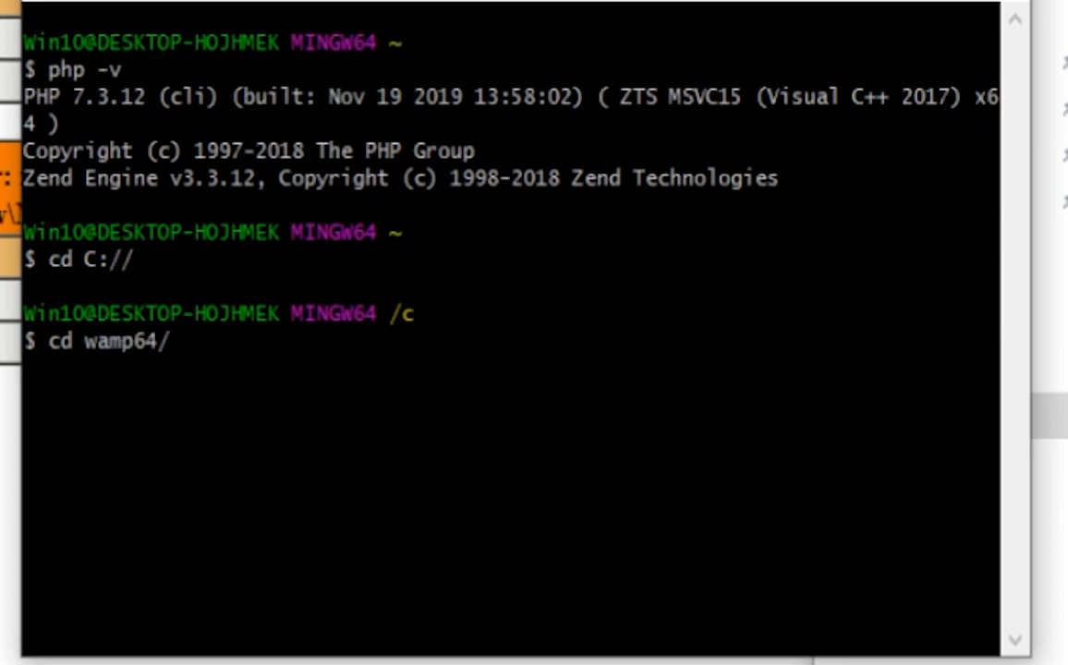
{"action": "type", "text": "www/m"}
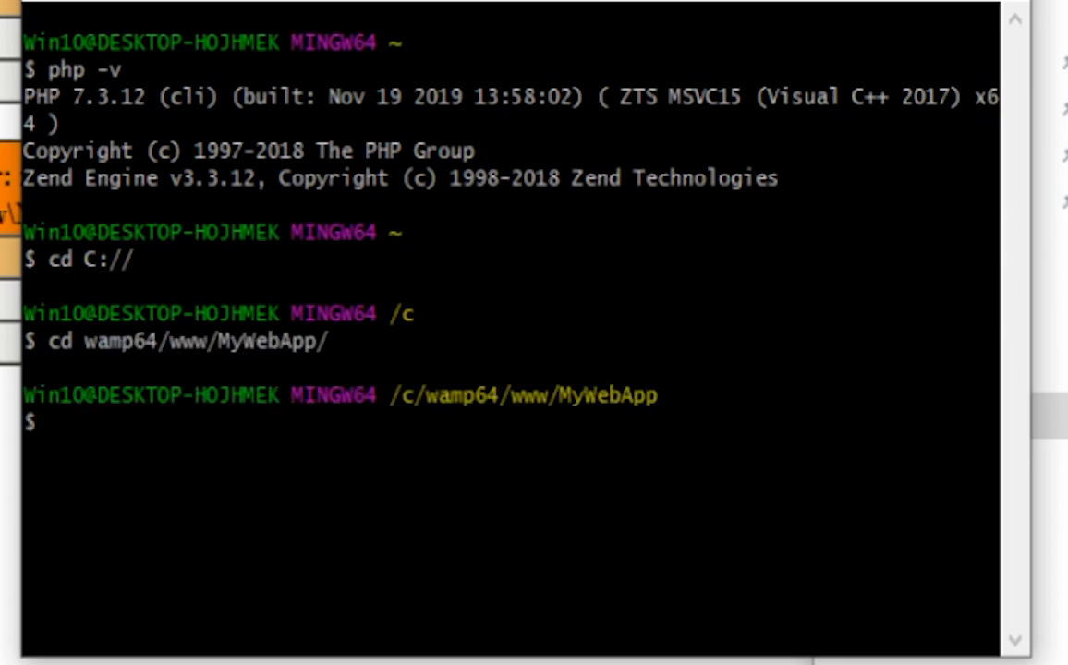
{"action": "type", "text": "composer"}
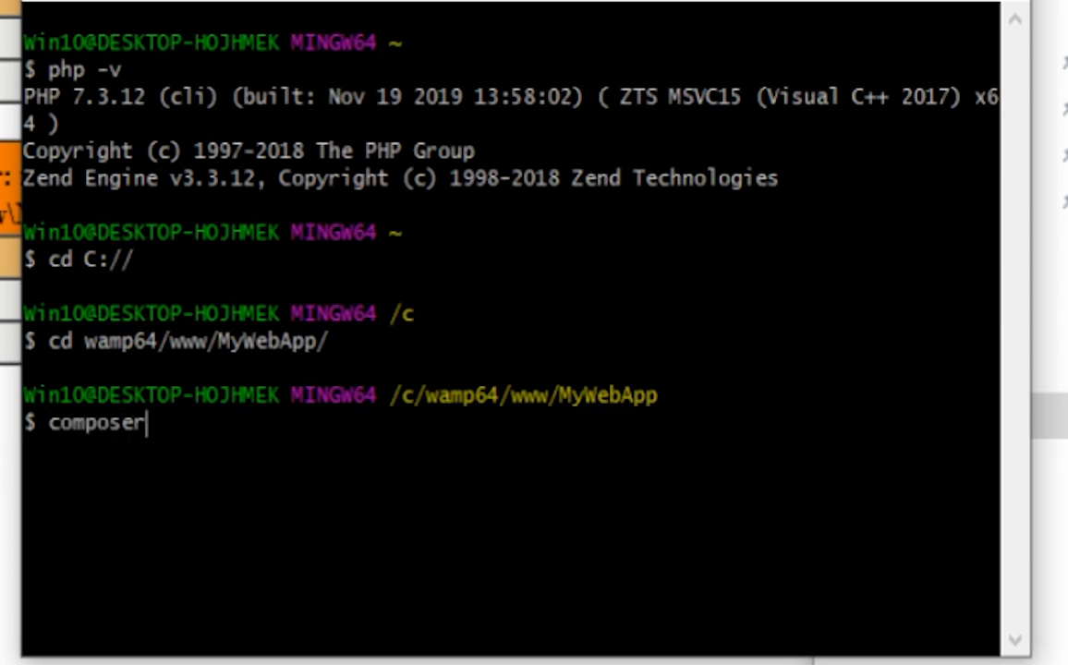
{"action": "type", "text": "ins"}
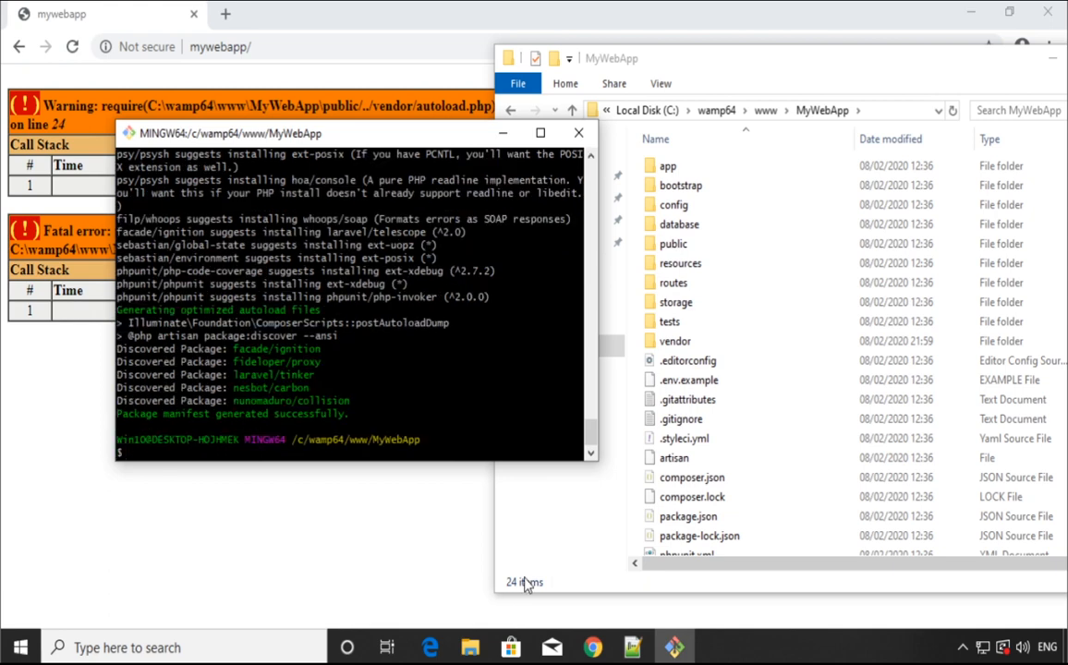
{"action": "mouse_move", "coordinate": [447, 100]}
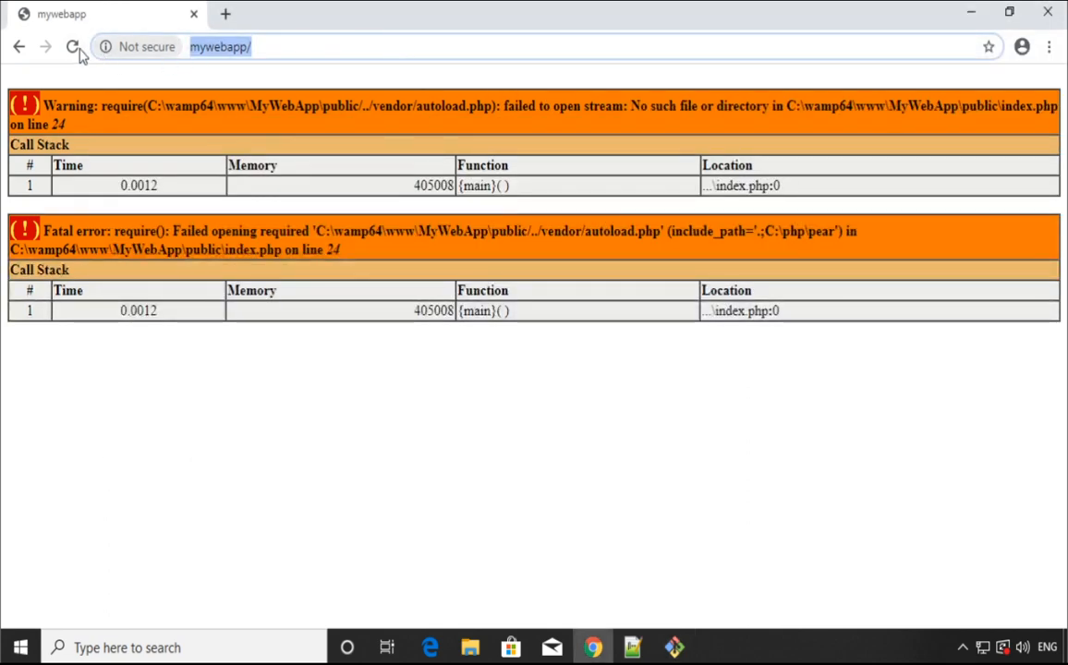
Step: Reload mywebapp in Chrome, which now shows a 500 Server Error page
{"action": "left_click", "coordinate": [71, 46]}
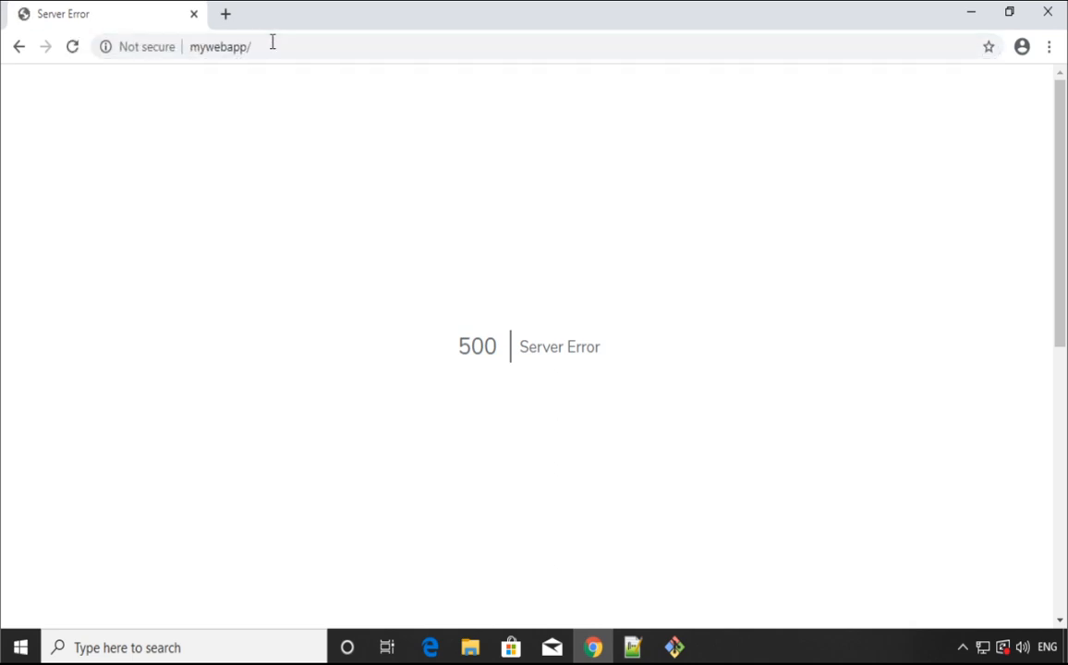
{"action": "mouse_move", "coordinate": [288, 48]}
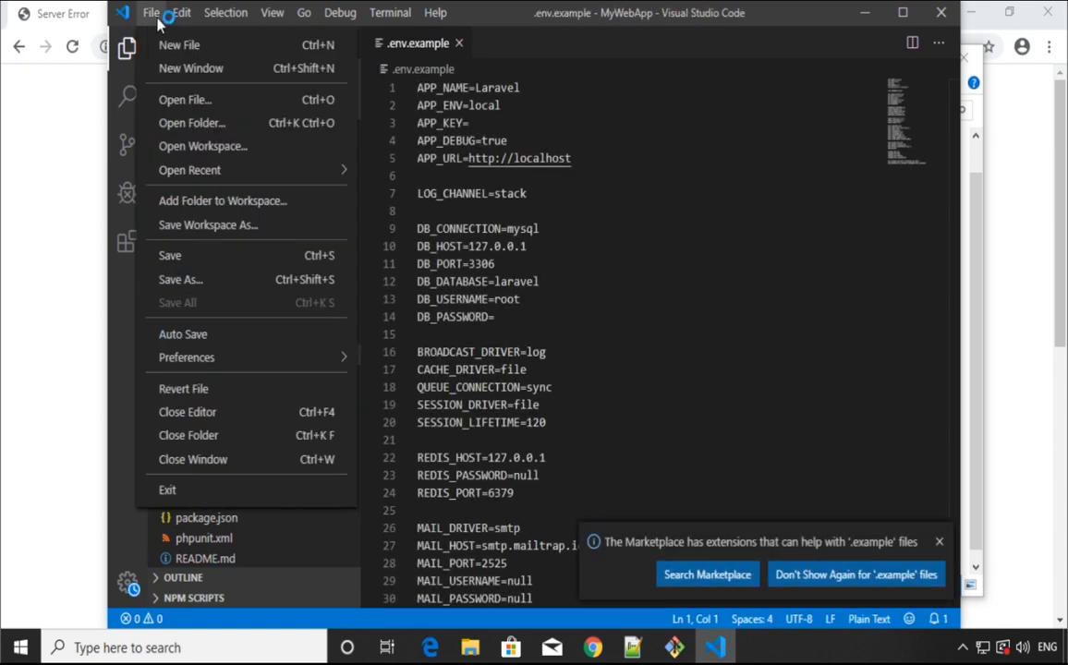
{"action": "mouse_move", "coordinate": [181, 279]}
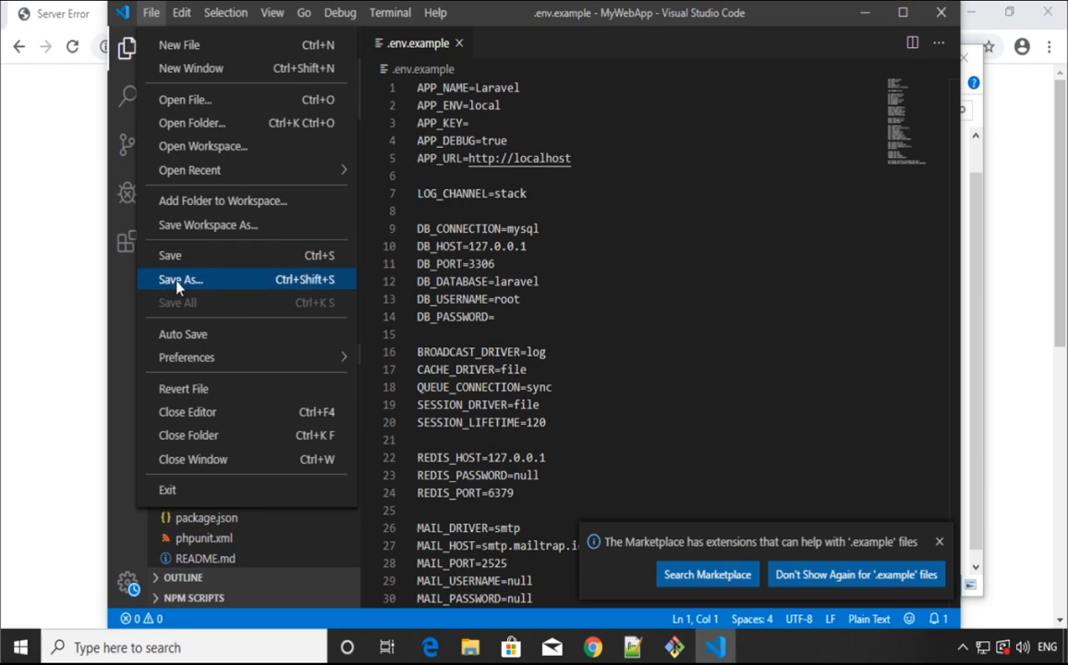
Step: Save a copy of .env.example into the MyWebApp folder under the name .env
{"action": "left_click", "coordinate": [181, 279]}
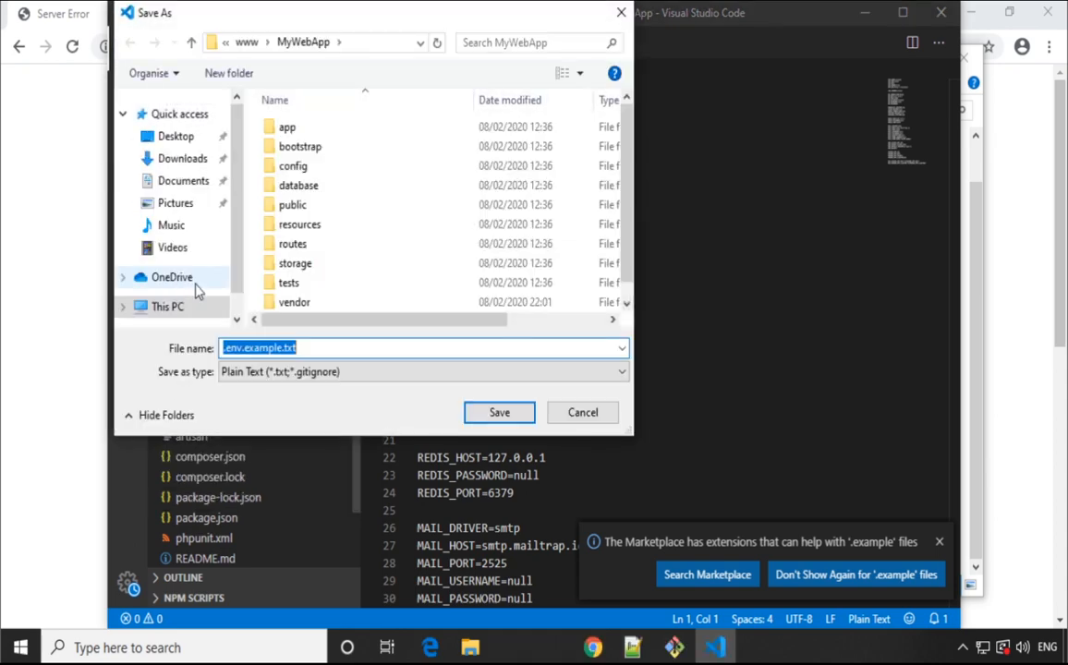
{"action": "mouse_move", "coordinate": [362, 229]}
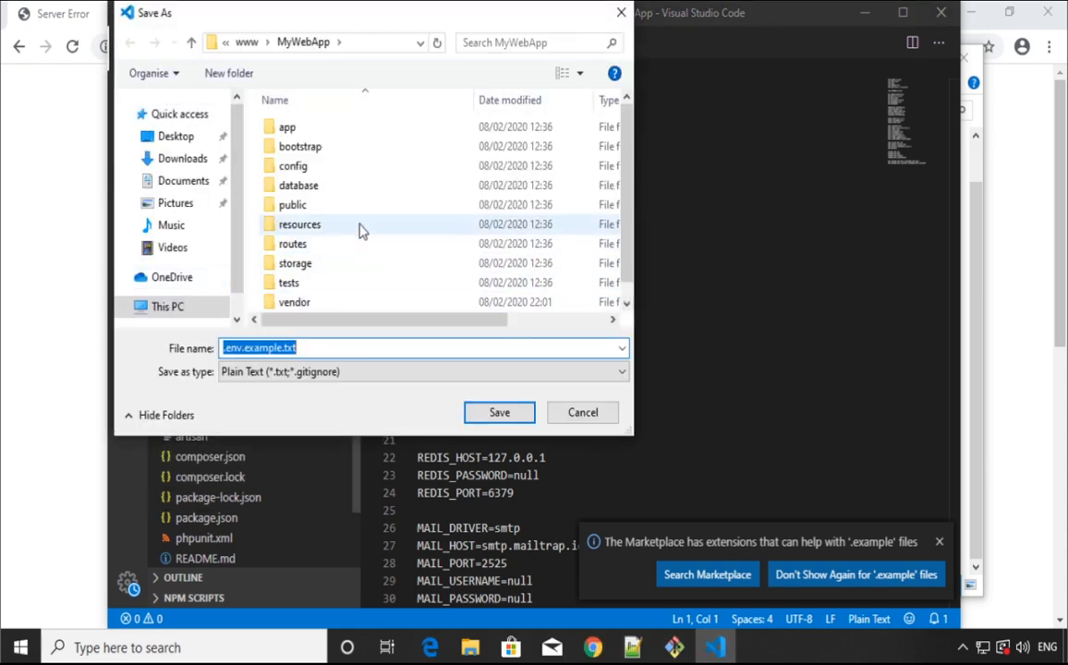
{"action": "left_click", "coordinate": [259, 347]}
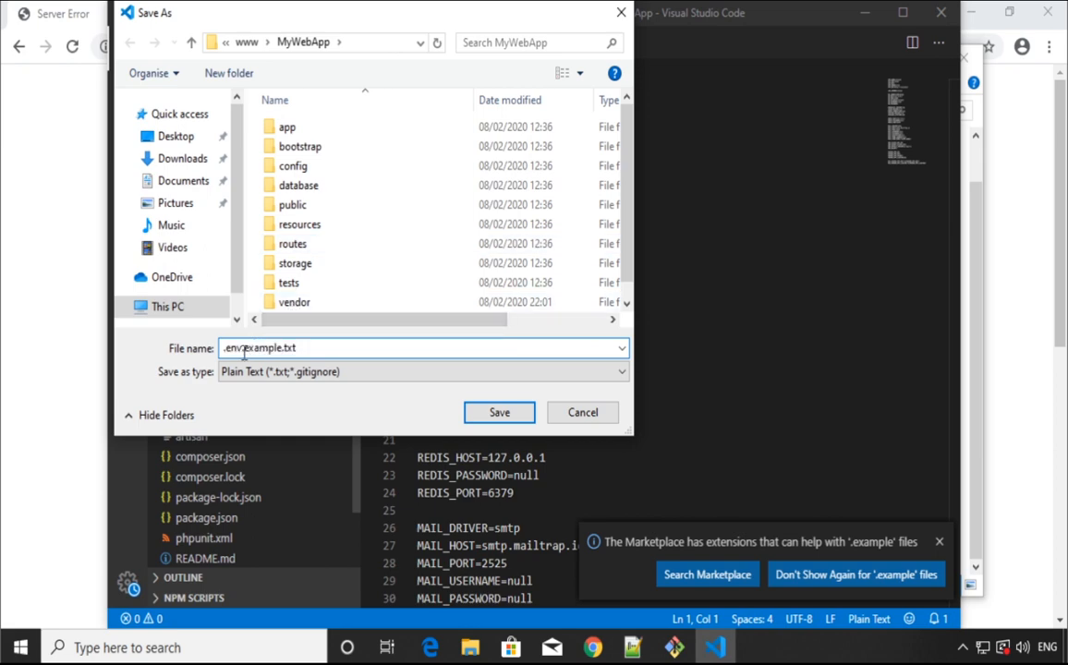
{"action": "type", "text": ".env"}
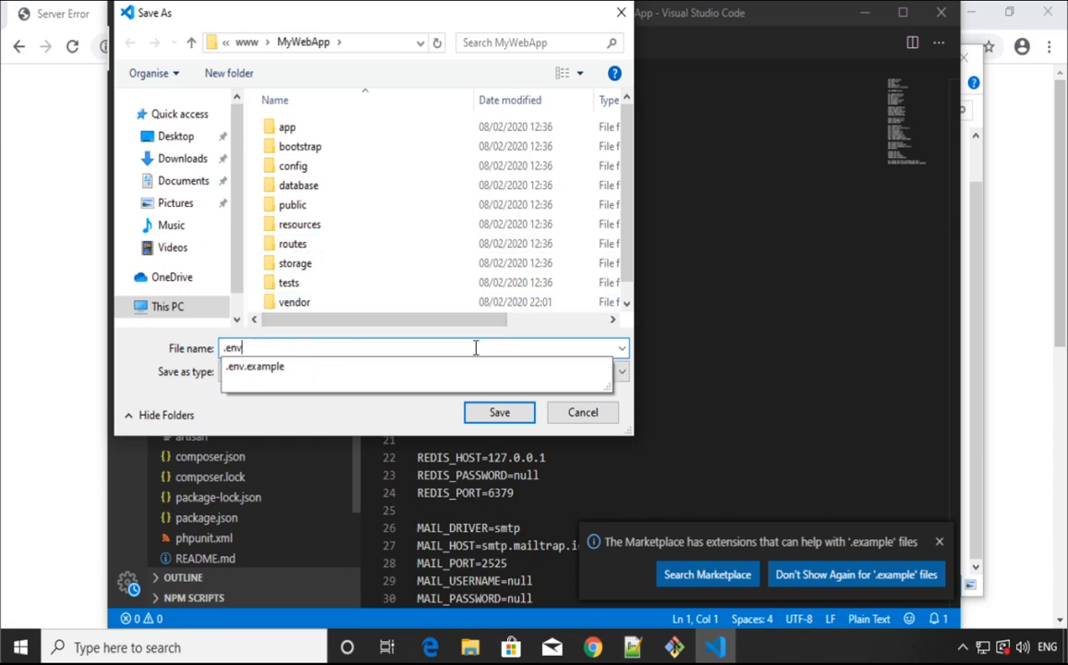
{"action": "left_click", "coordinate": [498, 412]}
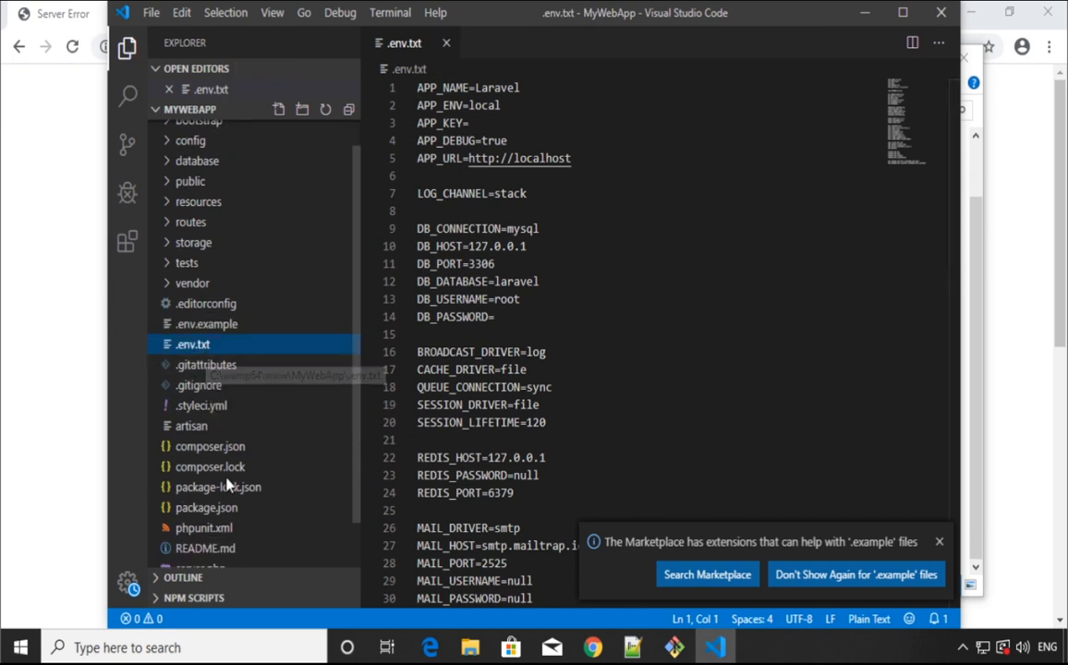
Step: Rename the saved .env.txt file in the Explorer to .env
{"action": "right_click", "coordinate": [193, 343]}
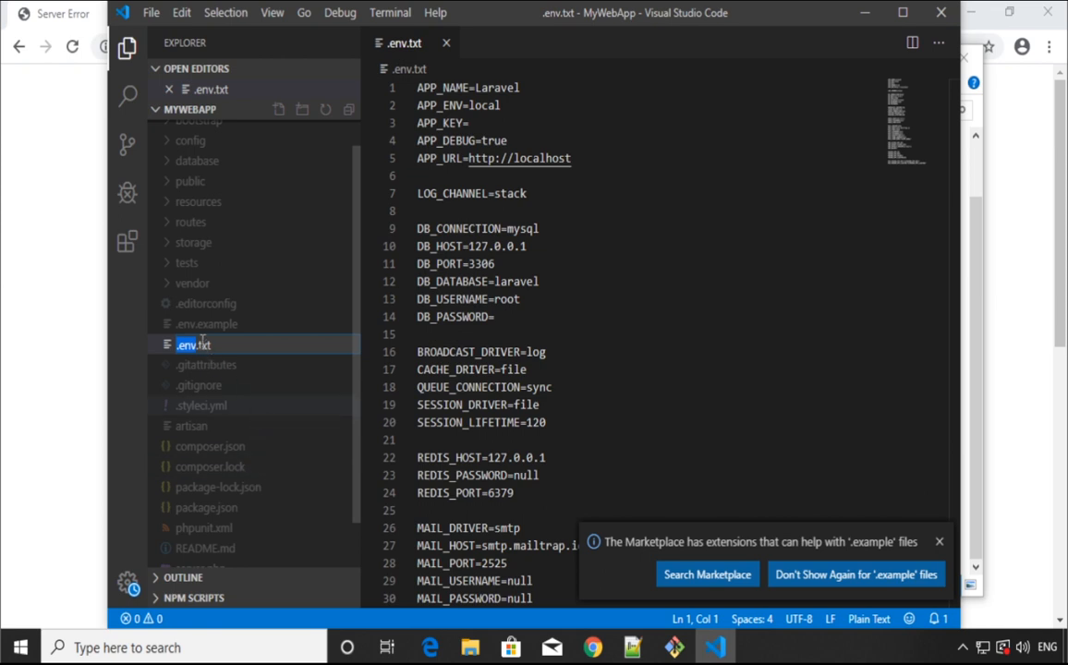
{"action": "type", "text": ".env"}
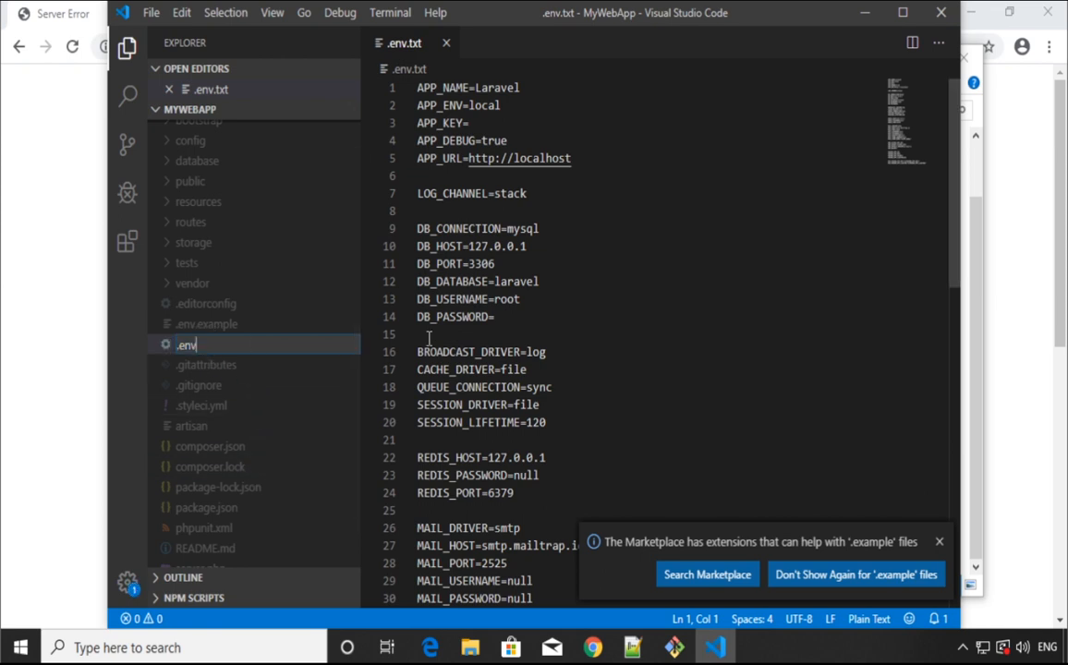
{"action": "key", "text": "Enter"}
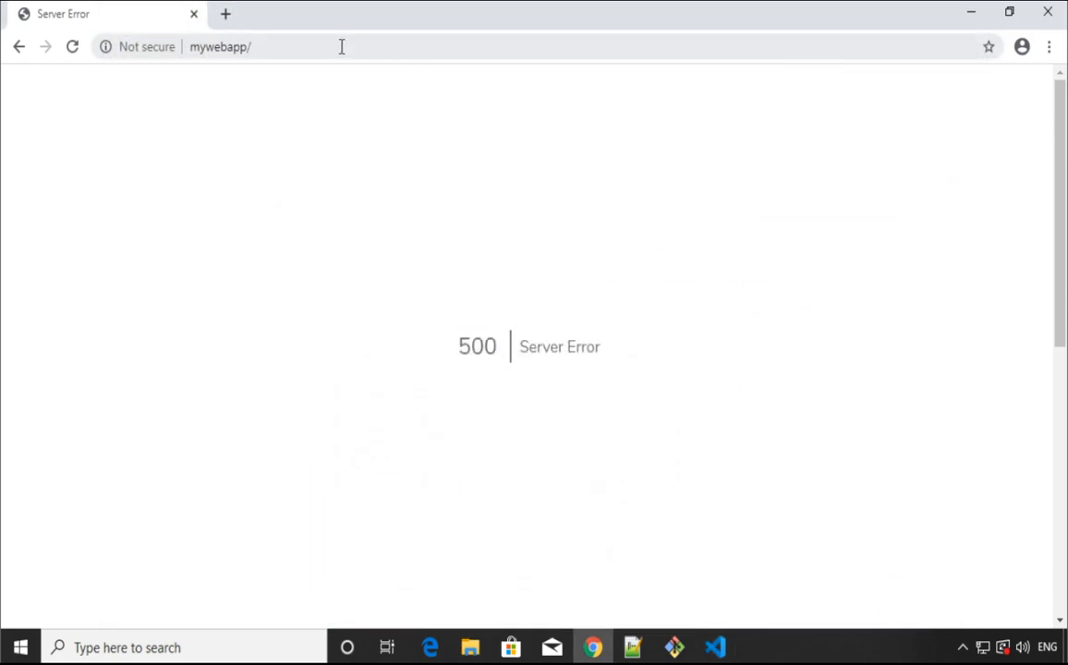
Step: Reload mywebapp to reveal the missing encryption key error and run its Generate app key fix
{"action": "left_click", "coordinate": [70, 48]}
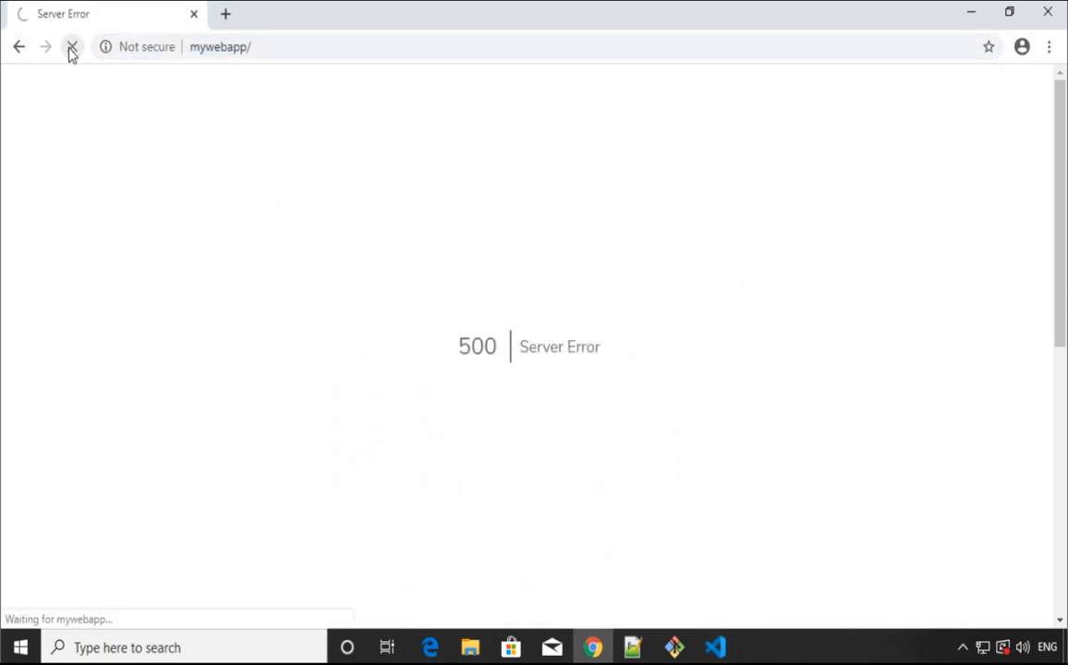
{"action": "left_click", "coordinate": [70, 48]}
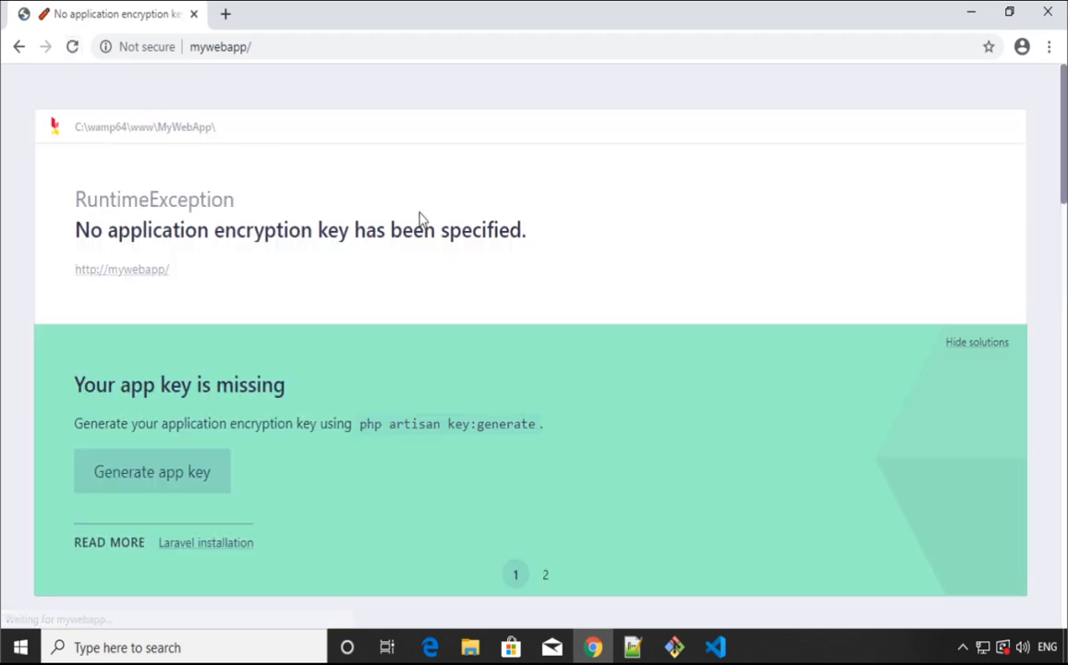
{"action": "mouse_move", "coordinate": [166, 481]}
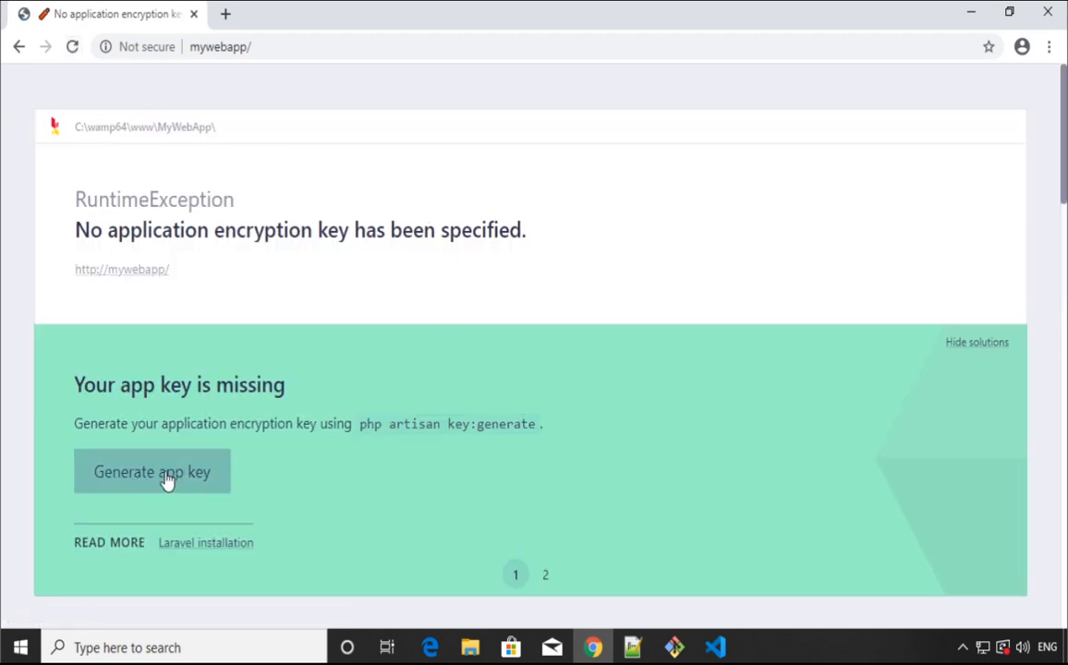
{"action": "scroll", "scroll_direction": "down", "scroll_amount": 3}
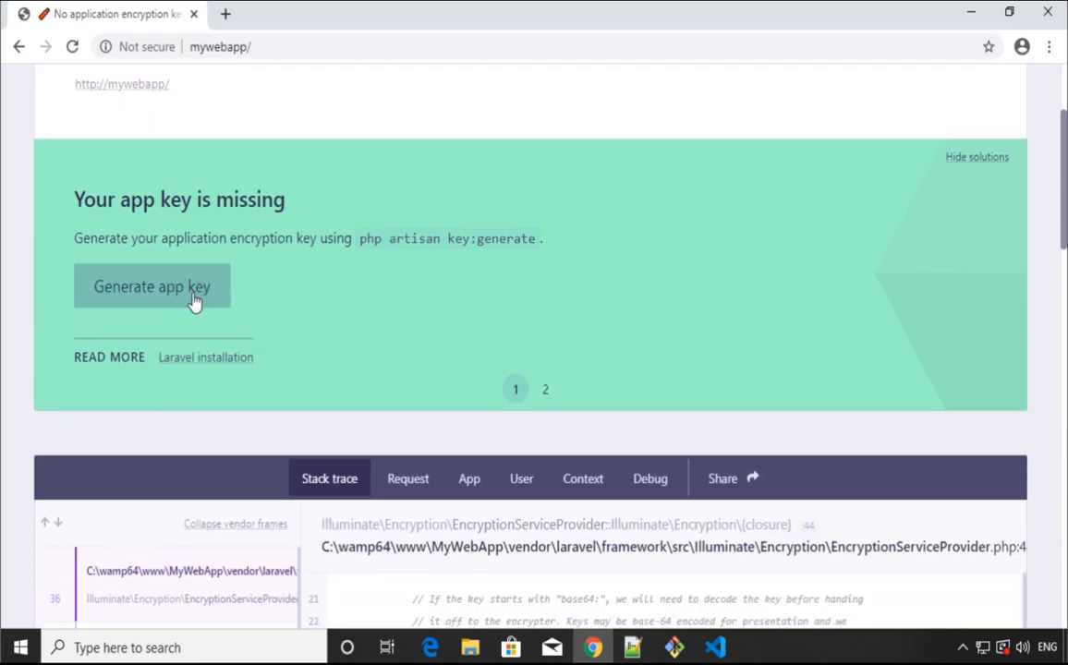
{"action": "left_click", "coordinate": [151, 285]}
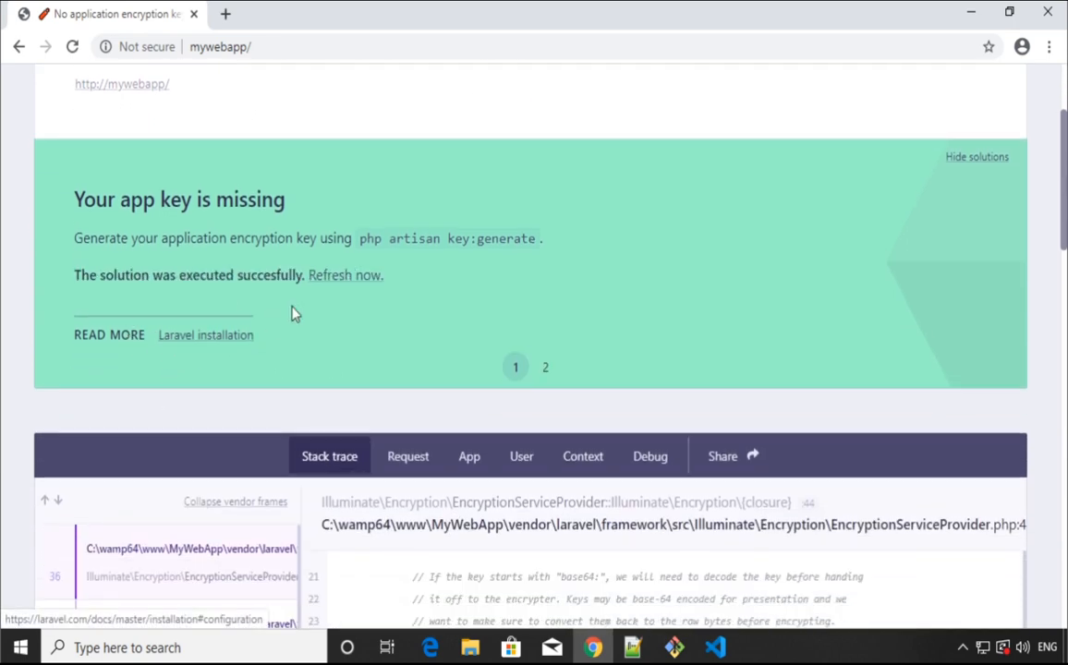
Step: Refresh mywebapp so the default Laravel welcome page loads
{"action": "left_click", "coordinate": [344, 275]}
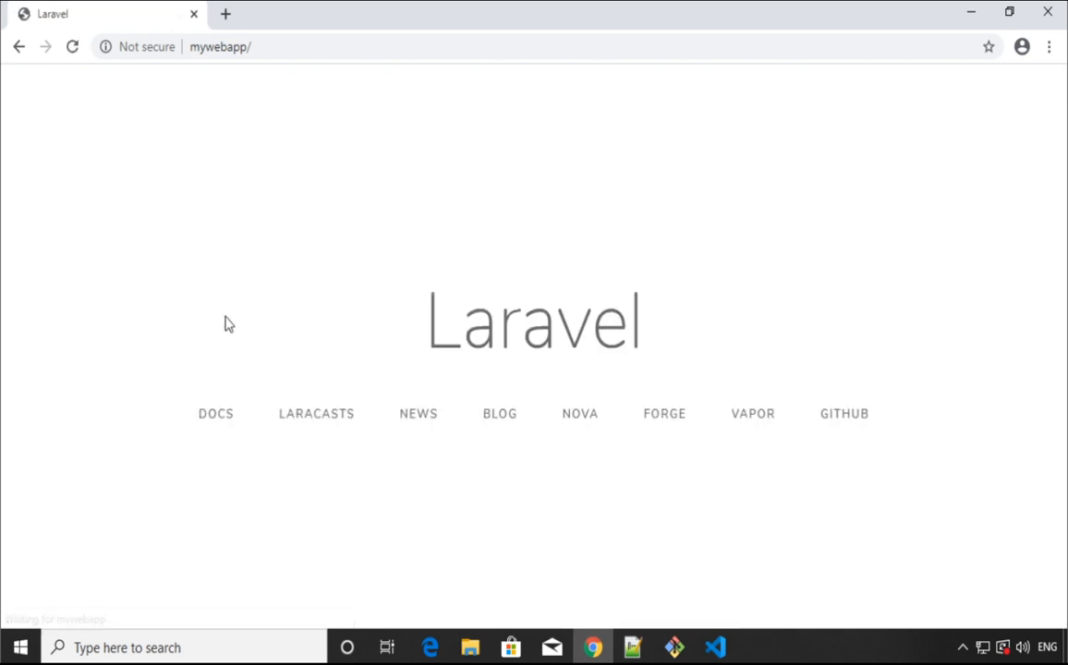
{"action": "mouse_move", "coordinate": [450, 431]}
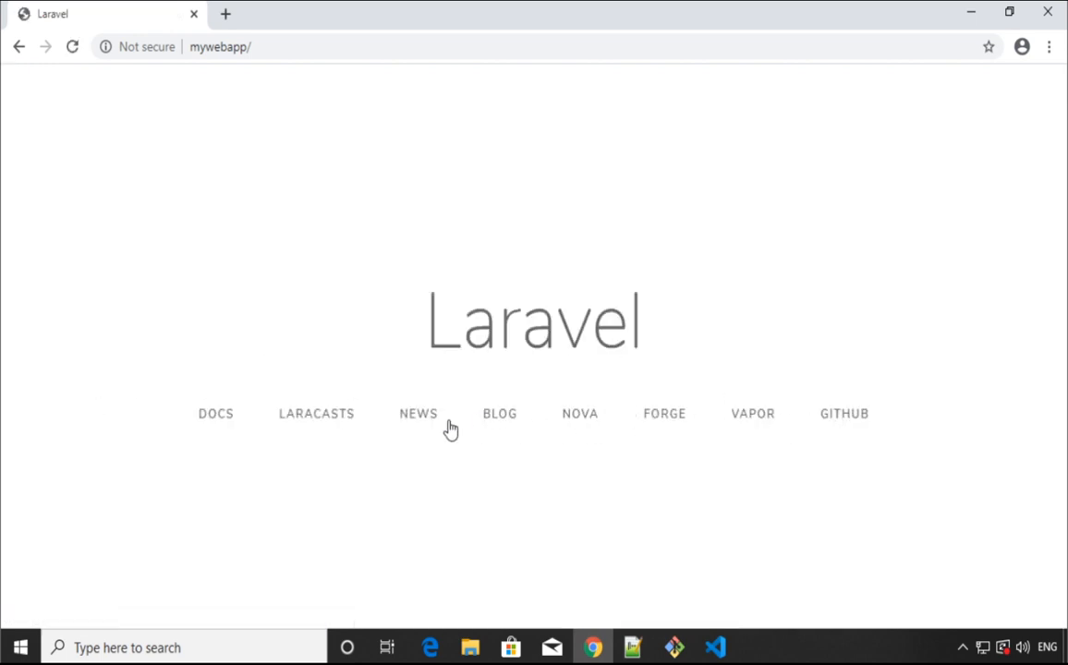
{"action": "mouse_move", "coordinate": [499, 307]}
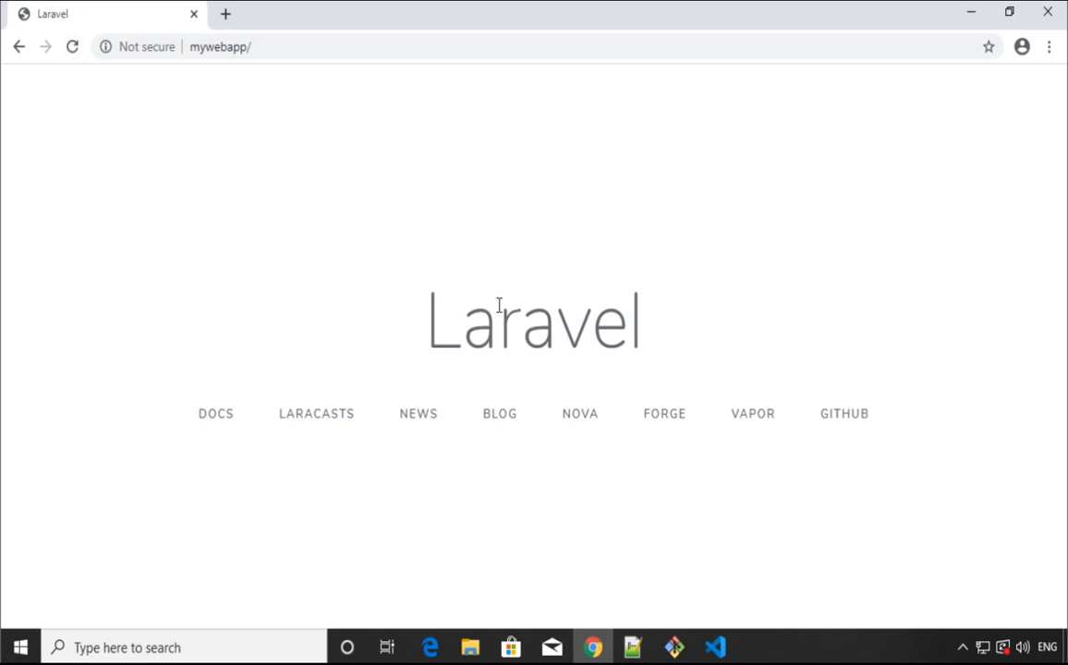
{"action": "mouse_move", "coordinate": [444, 424]}
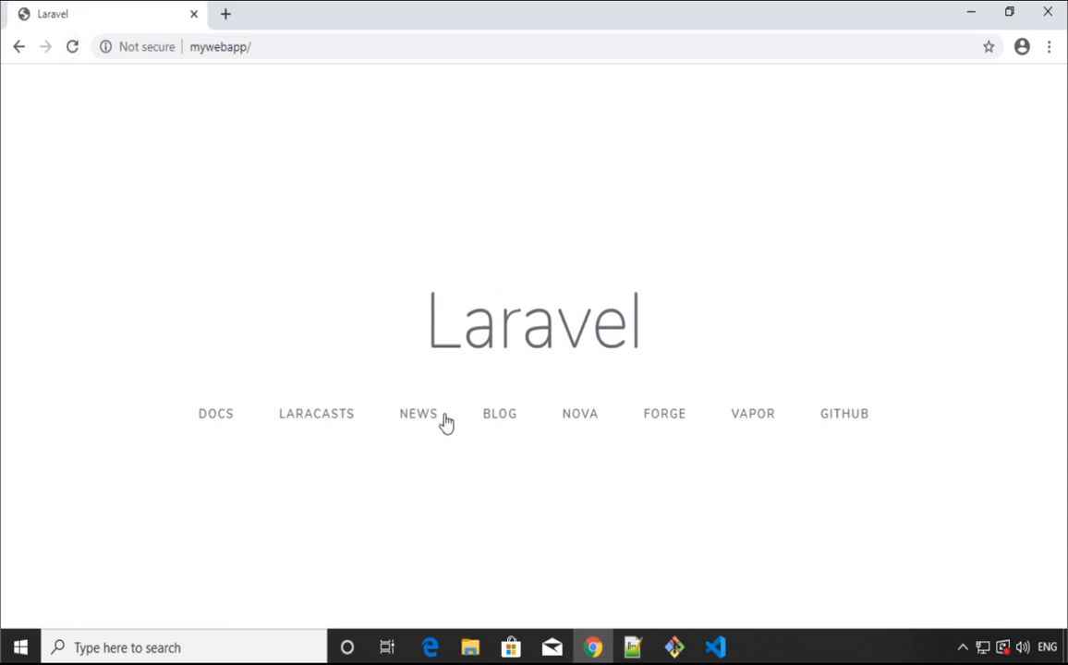
{"action": "mouse_move", "coordinate": [192, 421]}
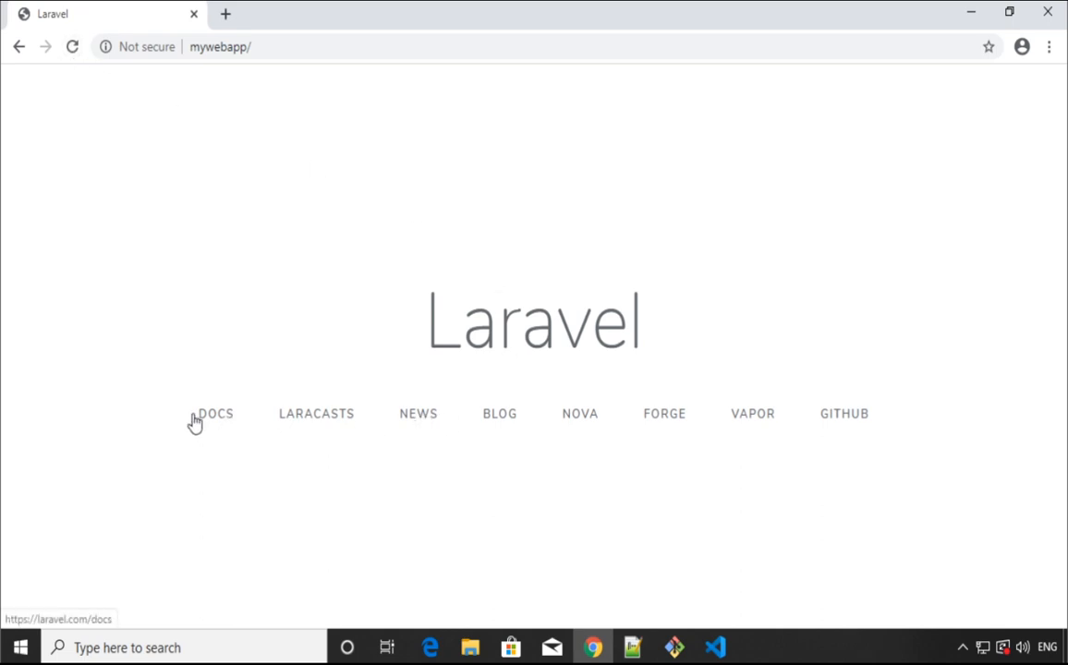
{"action": "mouse_move", "coordinate": [386, 144]}
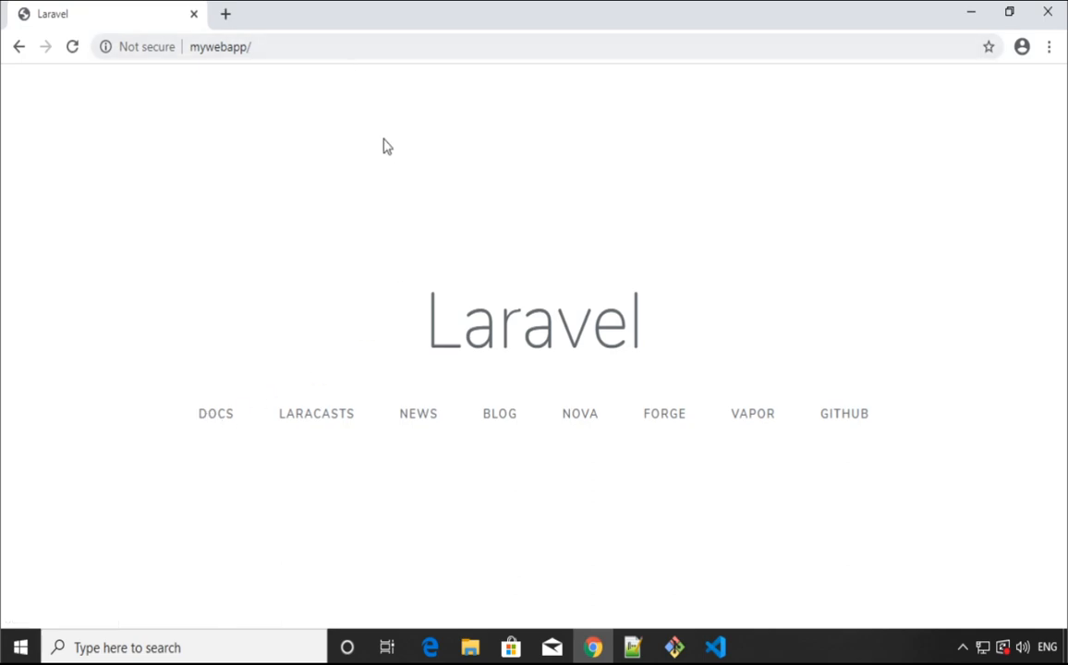